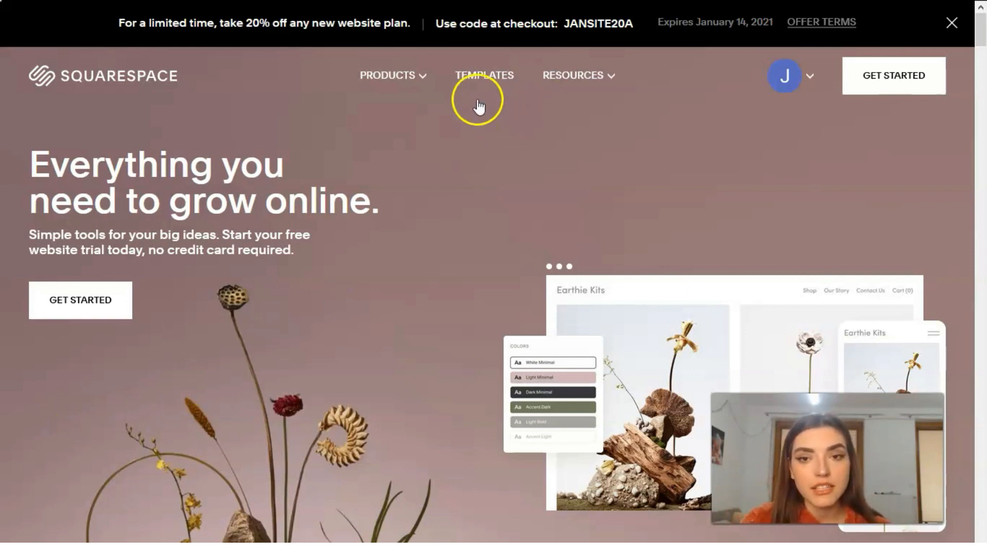
mouse_move(469, 112)
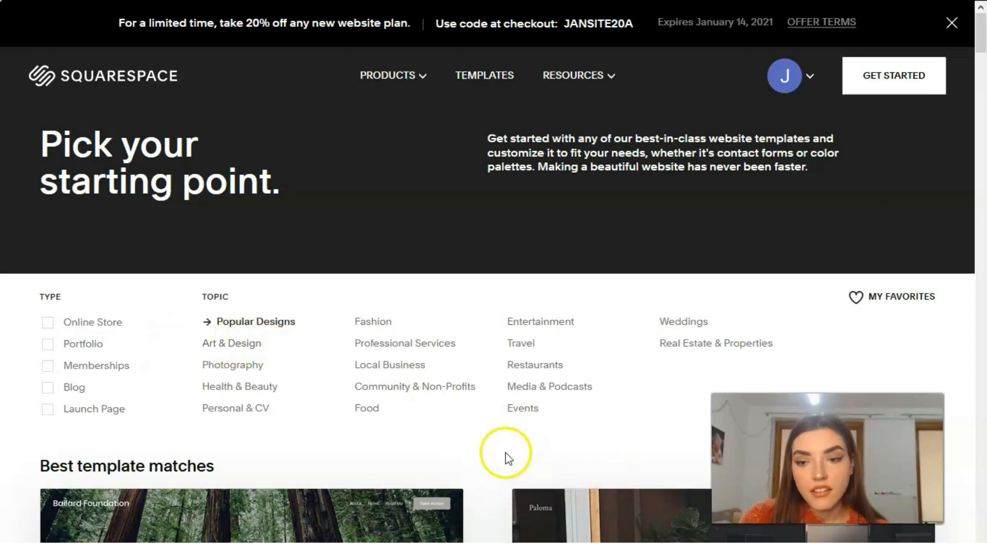
mouse_move(644, 362)
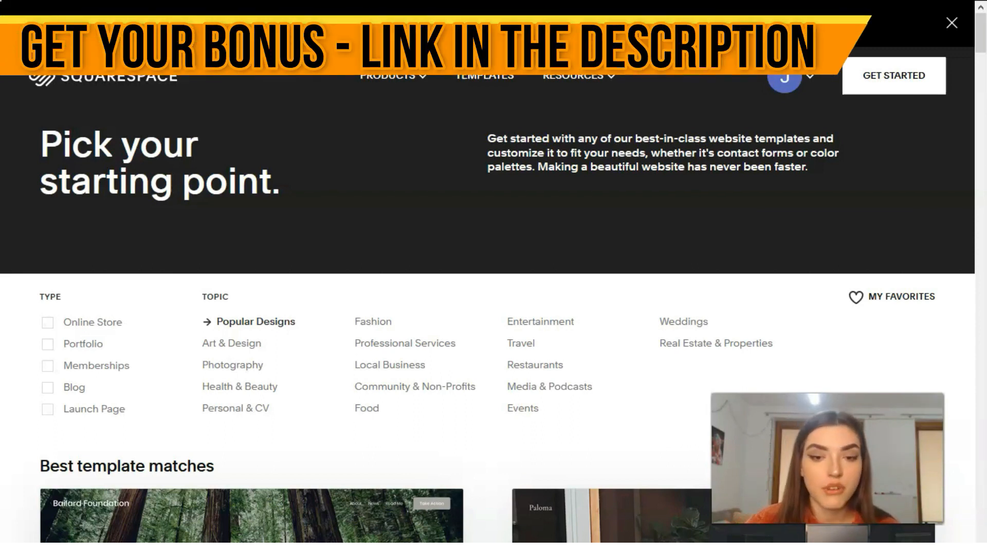
Browse the Popular Designs template gallery and collapse the filter panel to find Pazari
scroll(down, 3)
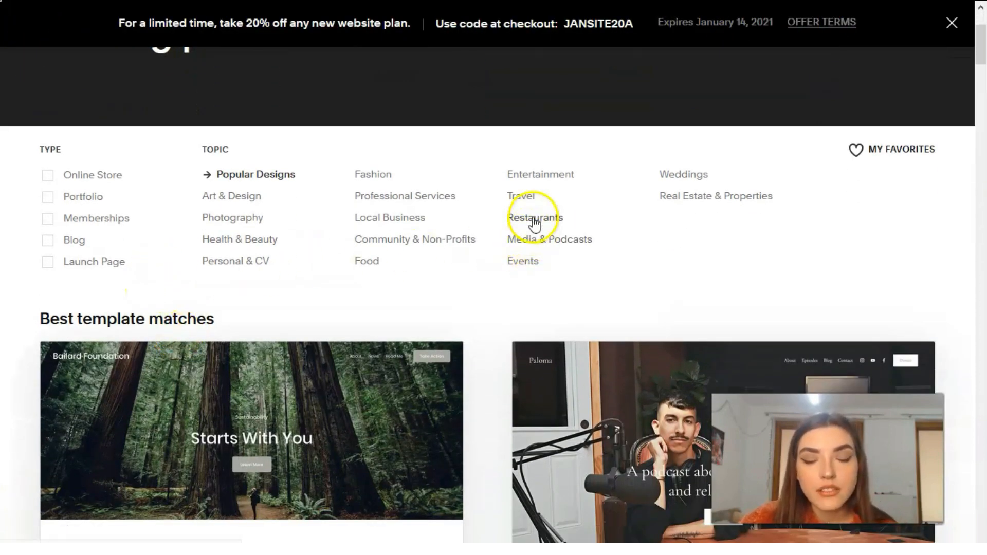
scroll(down, 3)
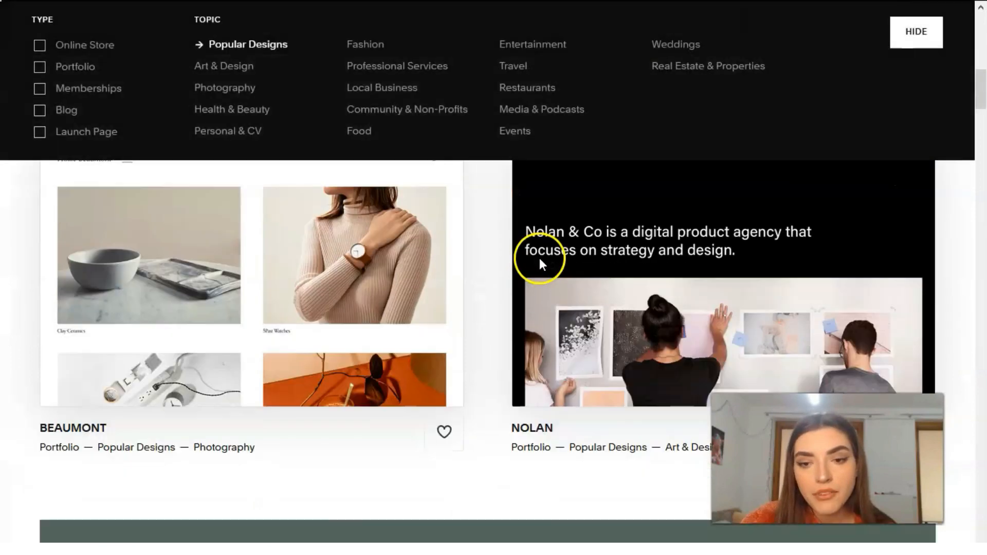
scroll(down, 3)
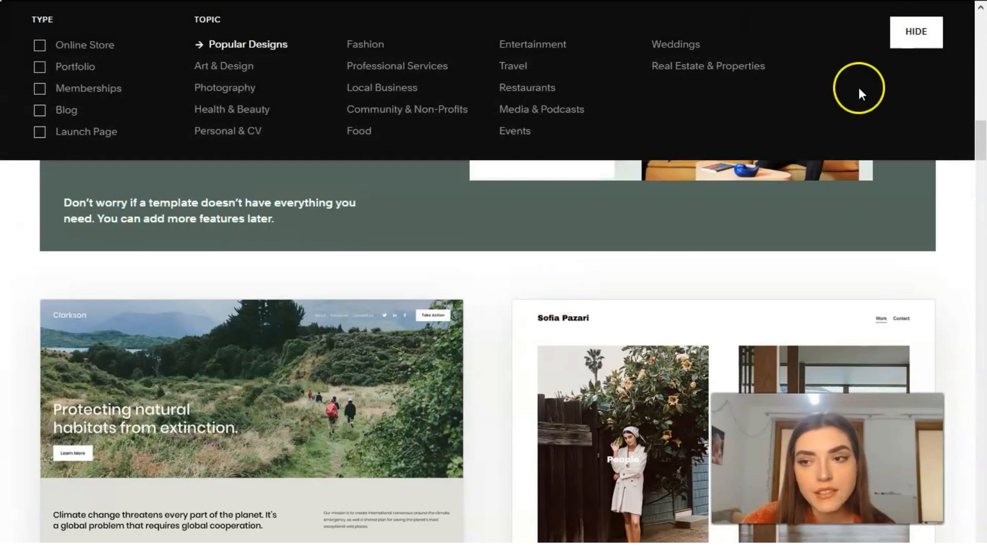
click(917, 31)
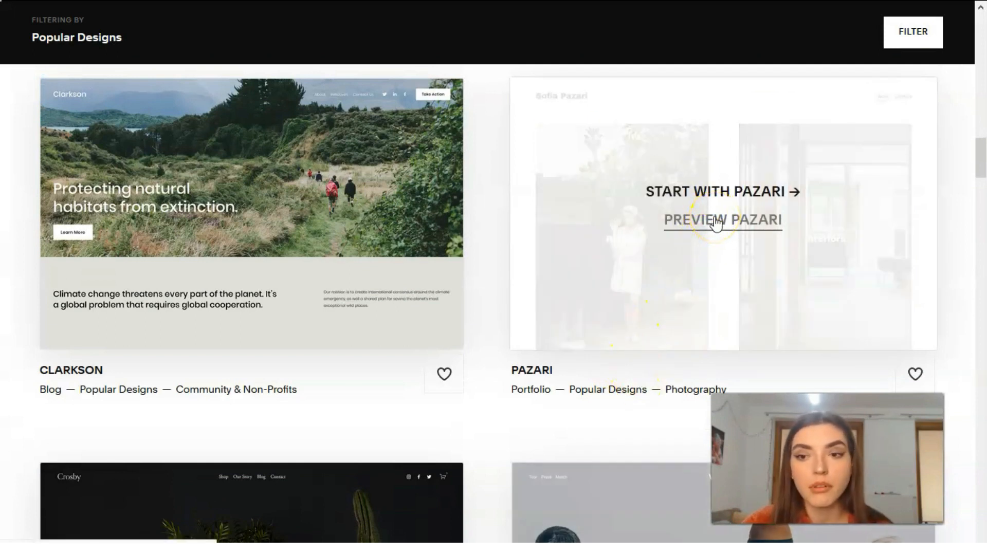
Preview the Pazari template and scroll through its demo project pages
click(722, 220)
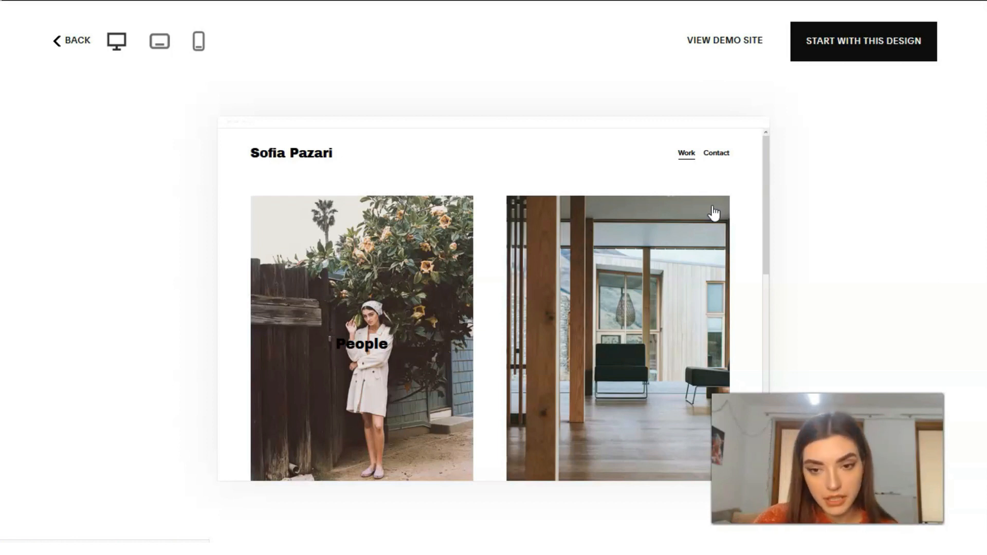
scroll(down, 3)
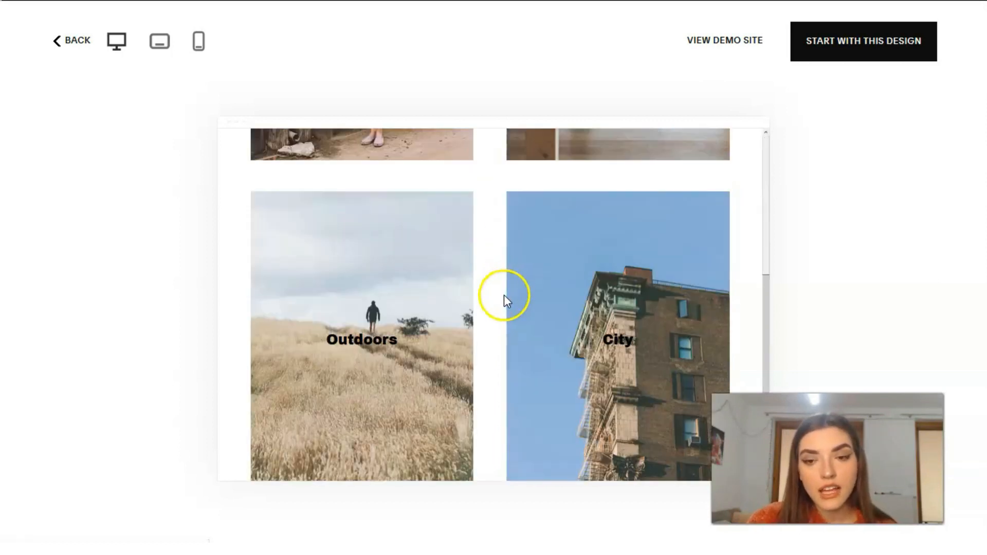
scroll(up, 3)
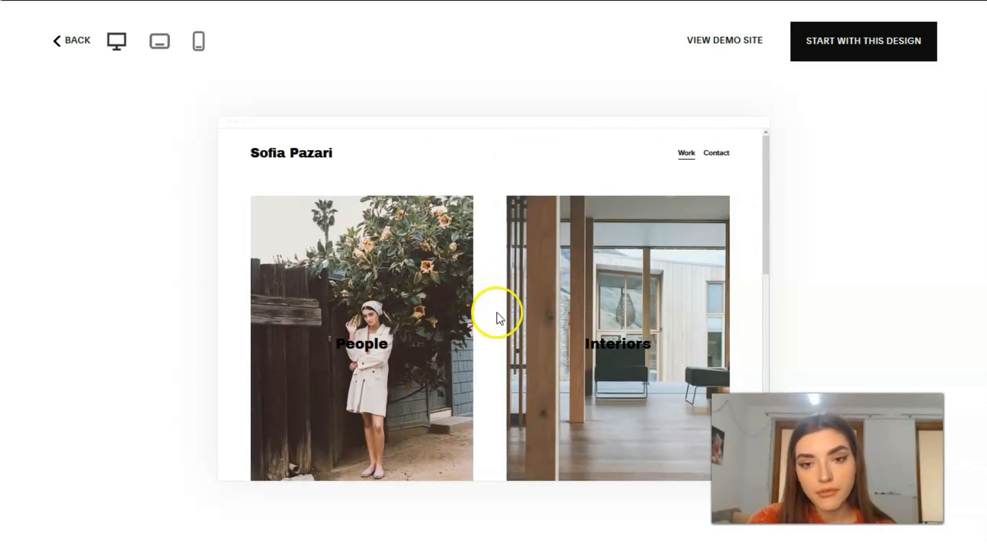
scroll(down, 3)
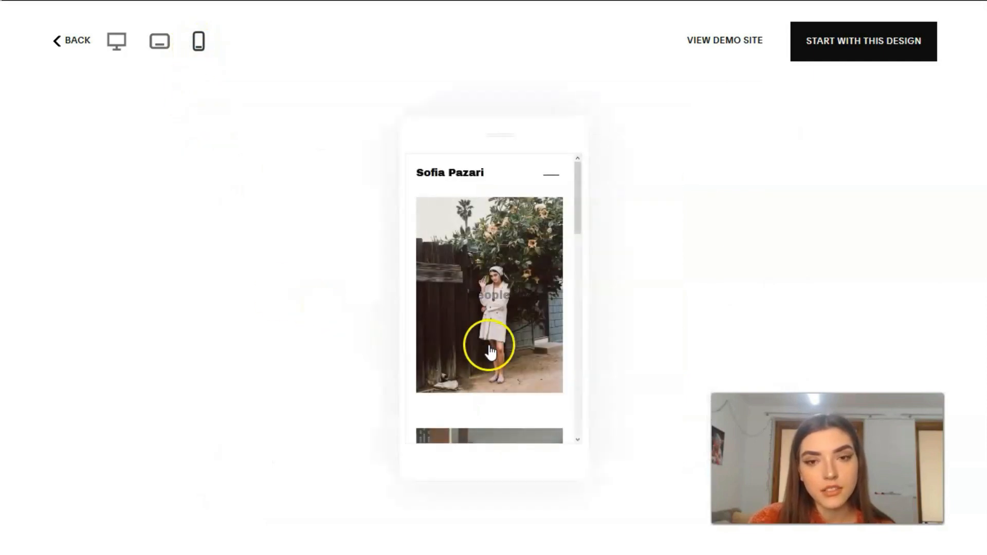
scroll(down, 3)
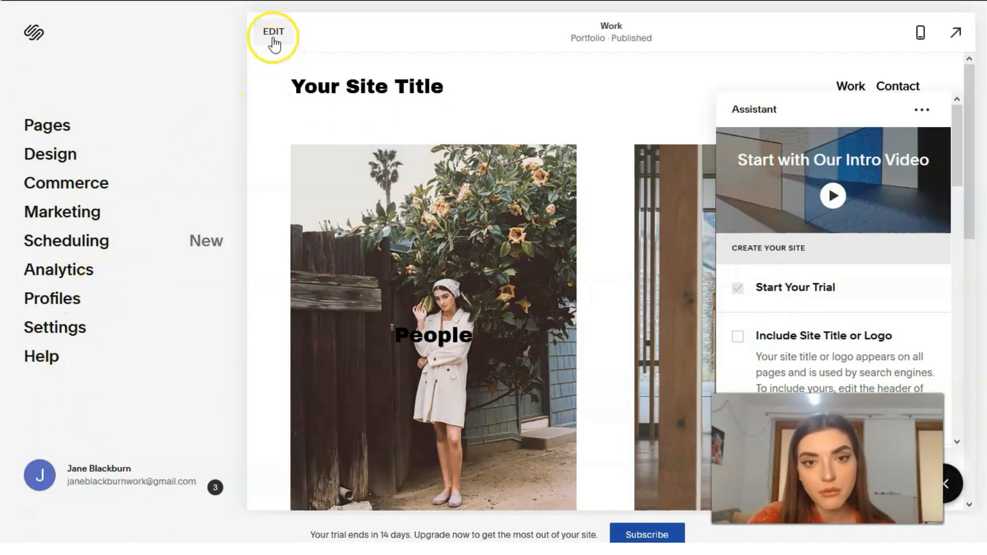
mouse_move(302, 58)
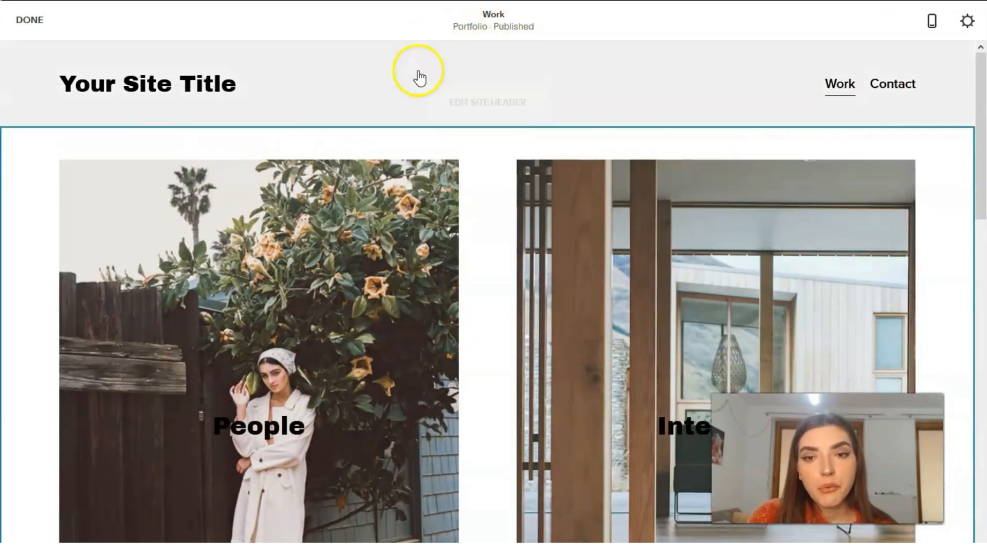
Open the site header editor and its optional elements list
scroll(down, 3)
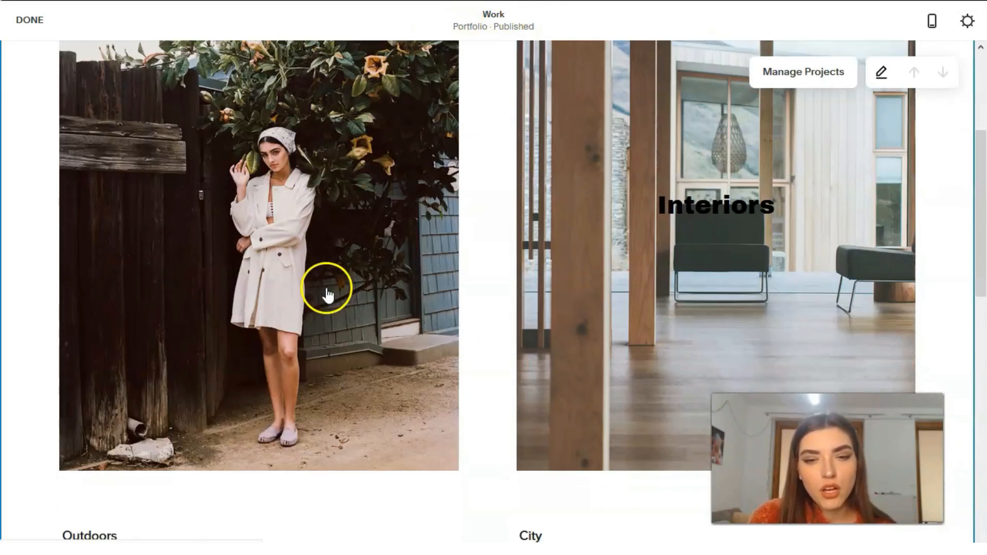
scroll(down, 3)
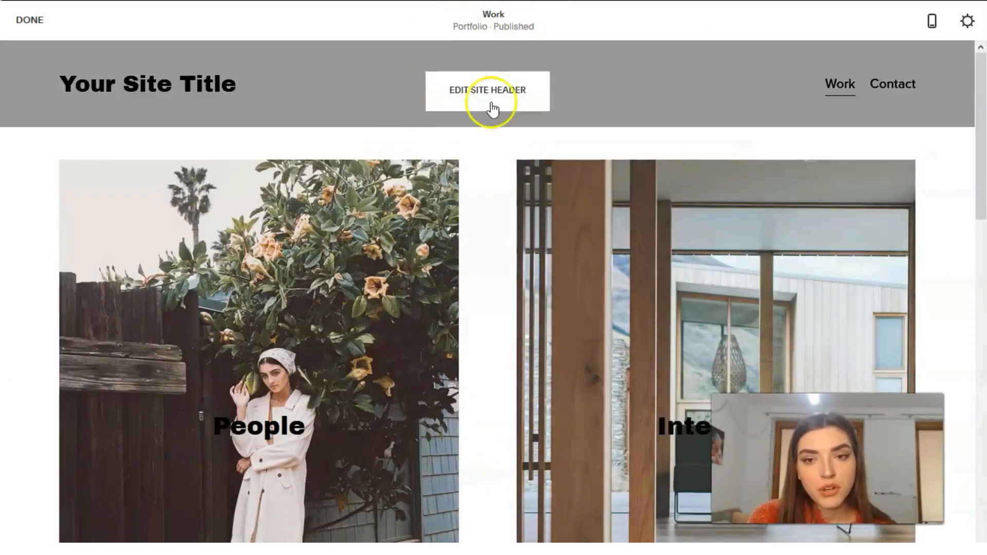
click(488, 103)
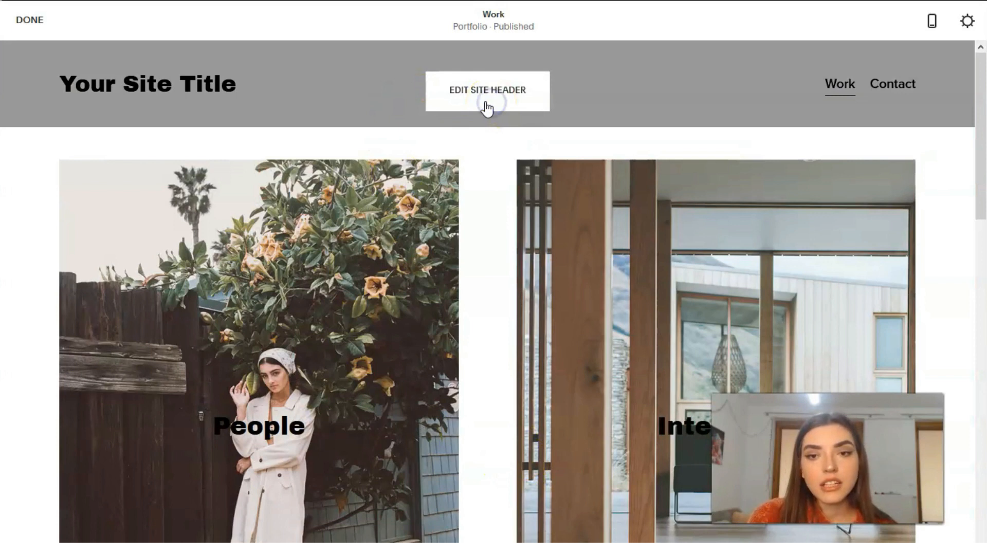
click(487, 90)
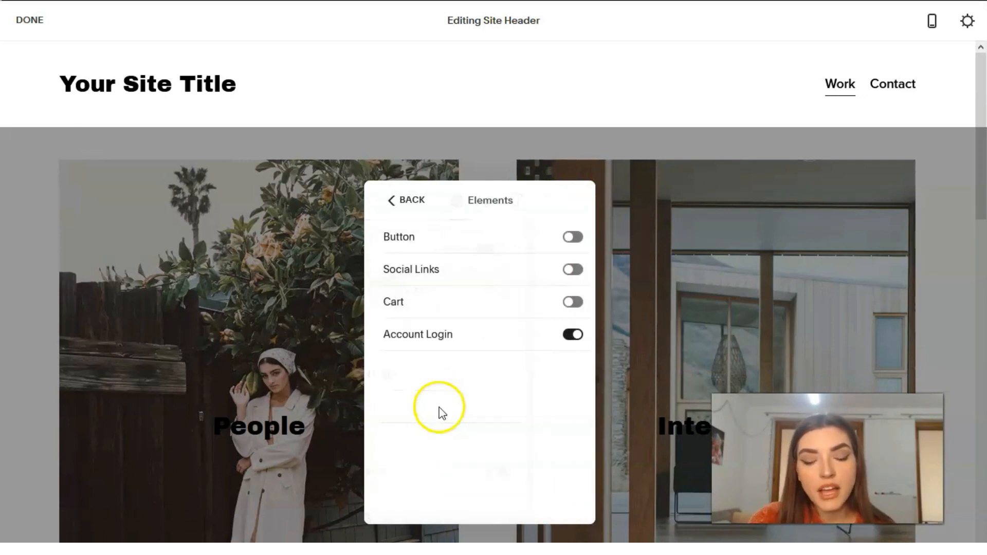
Switch on the header Button element and return to the main header settings
click(573, 237)
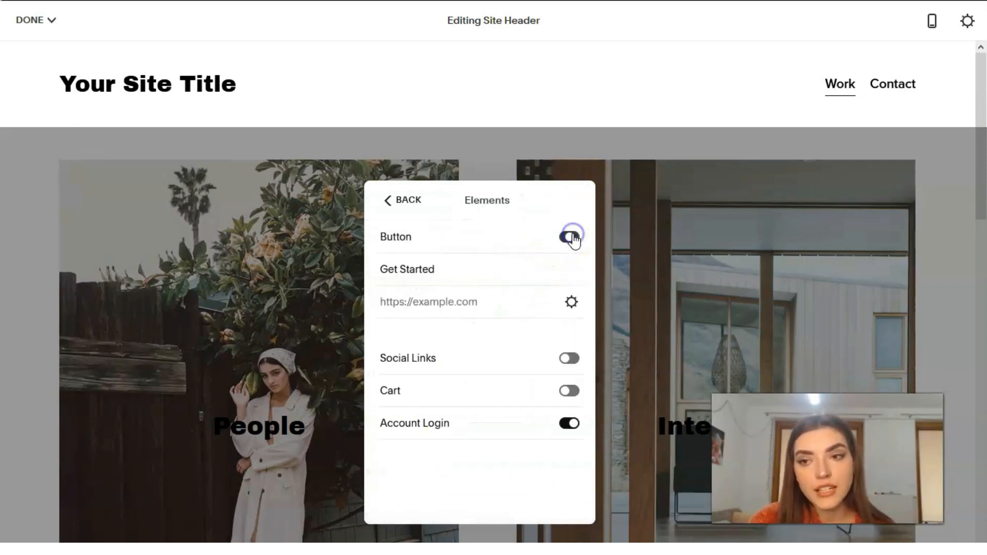
click(570, 237)
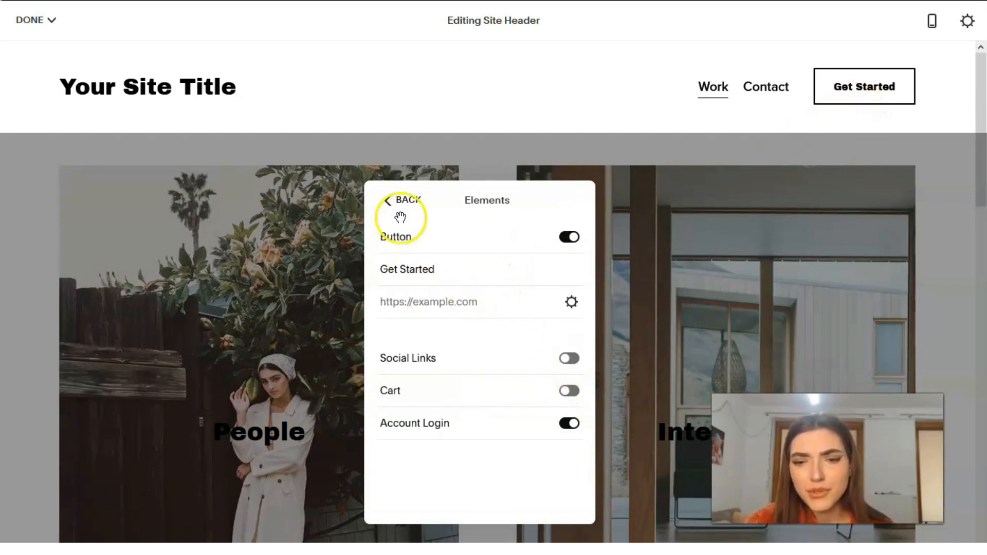
click(388, 200)
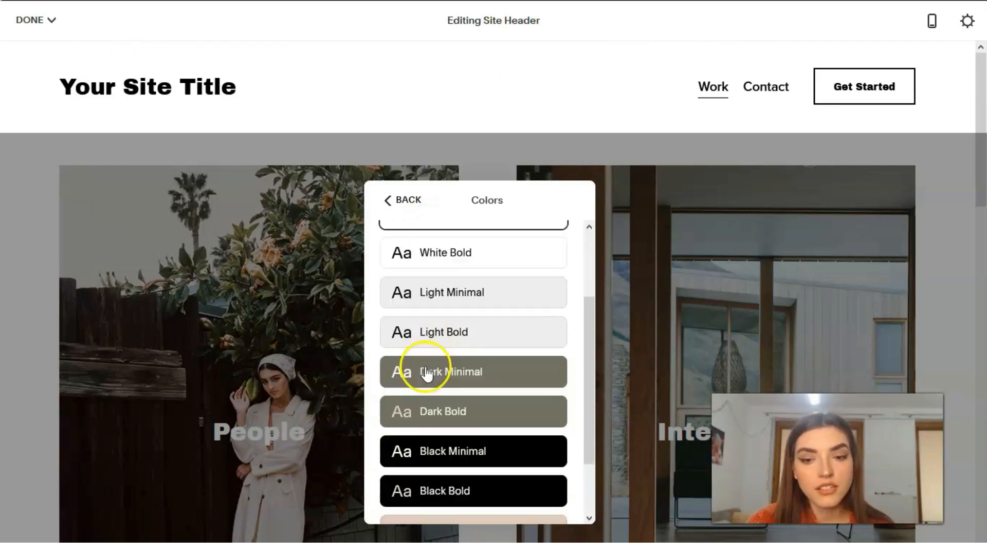
Preview Dark Minimal, Dark Bold and Black Bold header themes, settling on Accent Dark
scroll(down, 3)
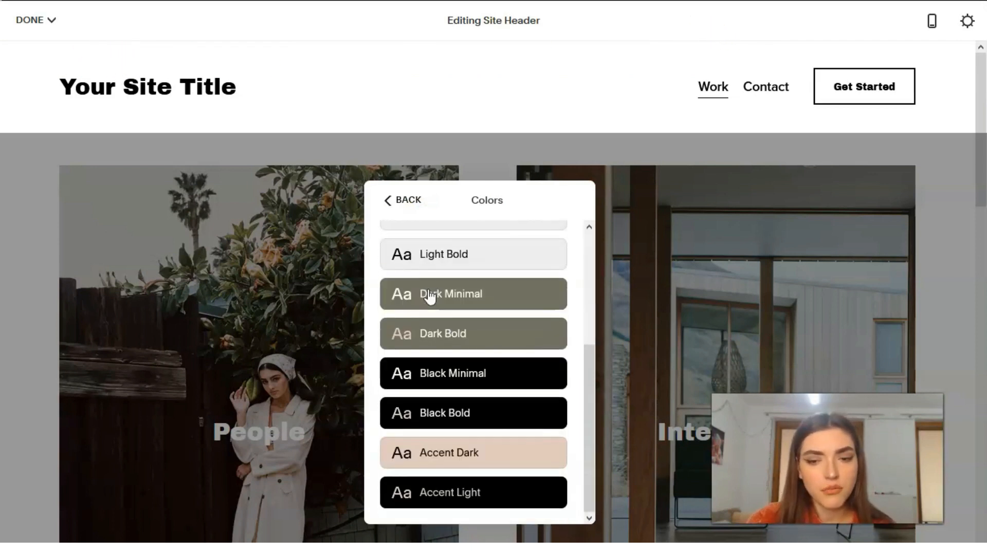
click(462, 453)
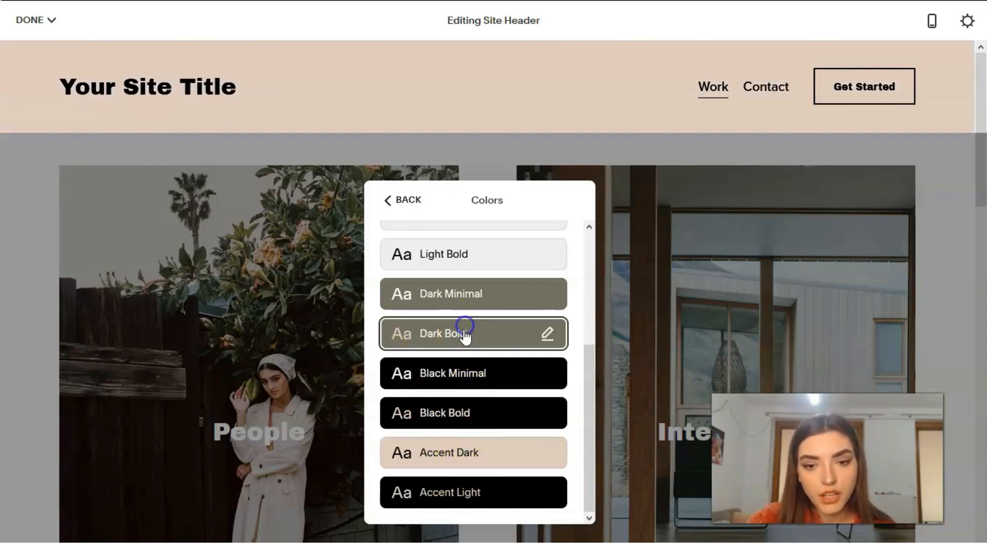
click(463, 333)
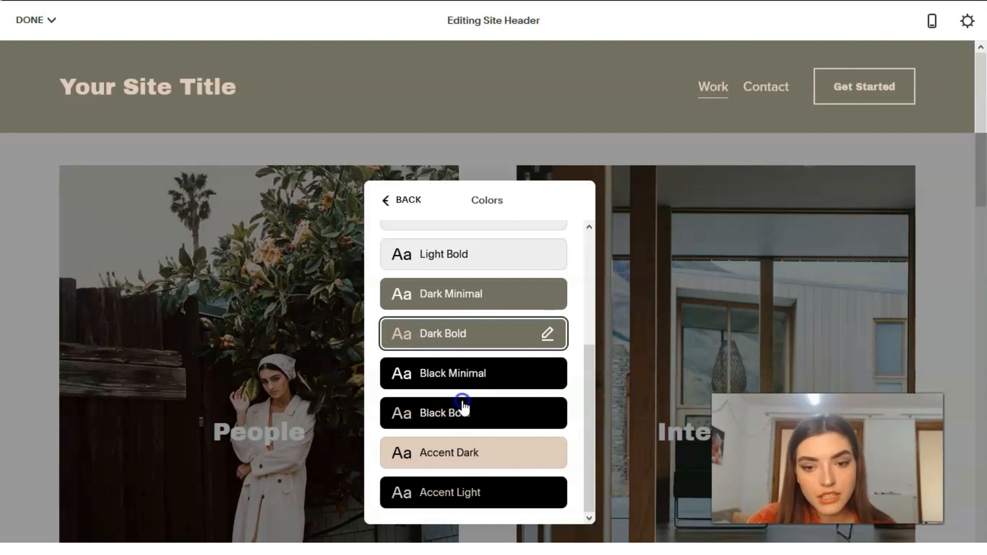
click(464, 410)
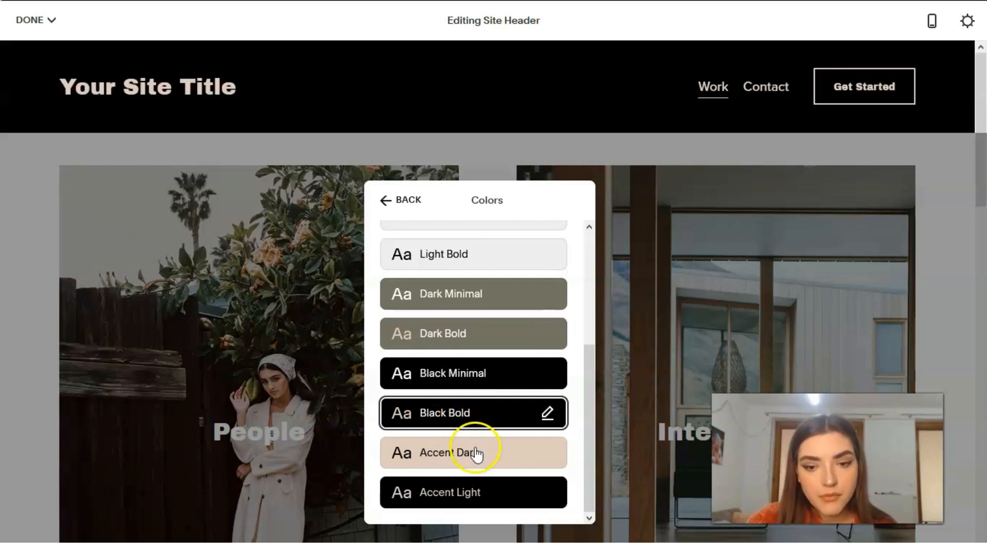
click(473, 453)
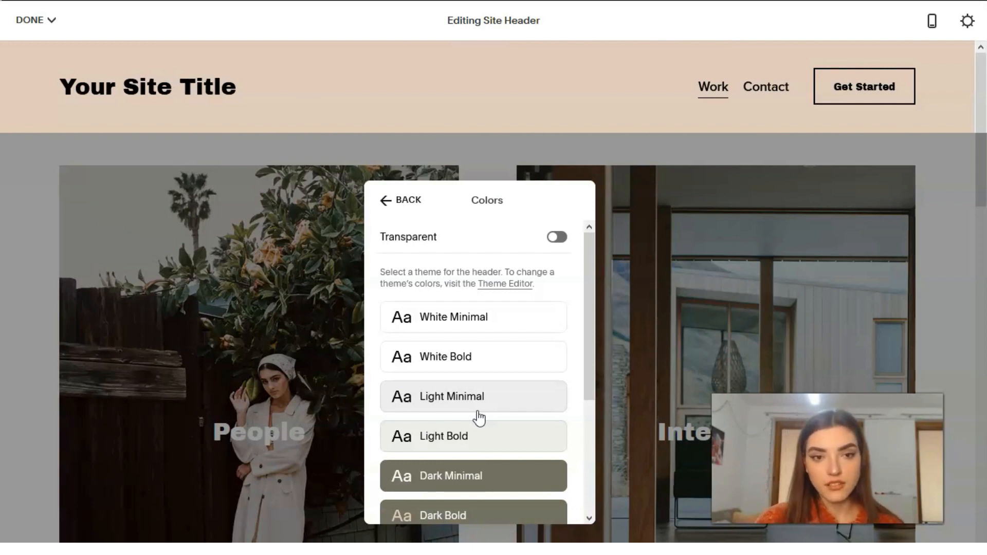
click(470, 396)
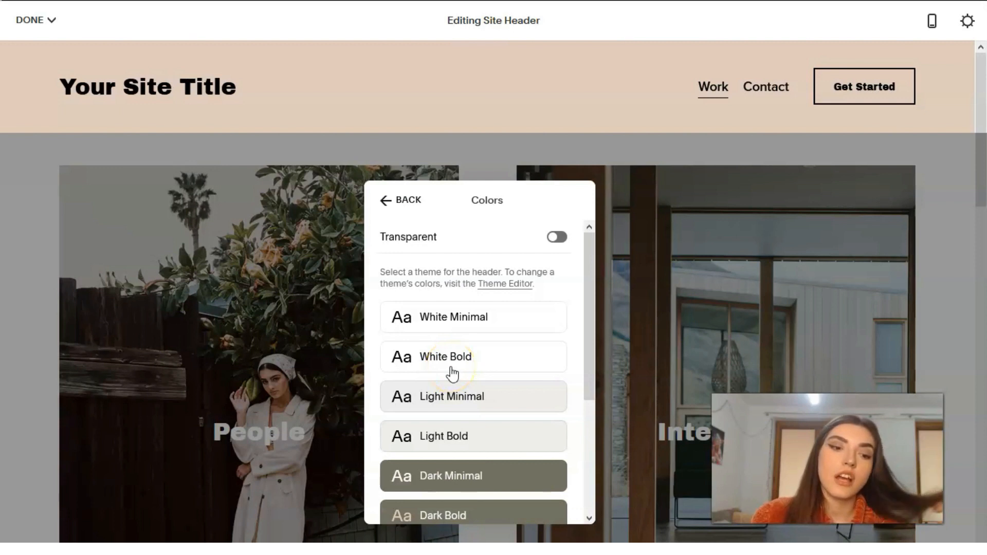
mouse_move(451, 378)
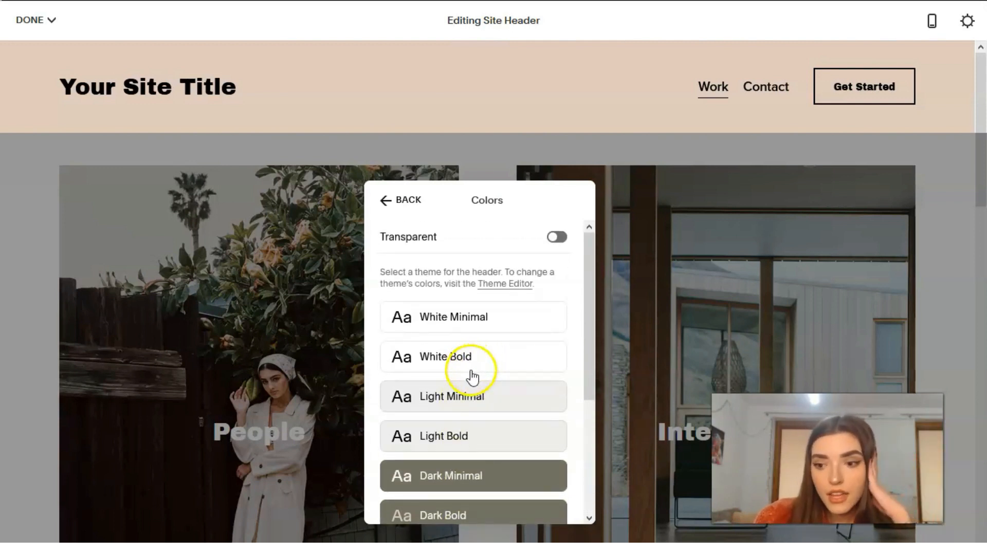
mouse_move(657, 162)
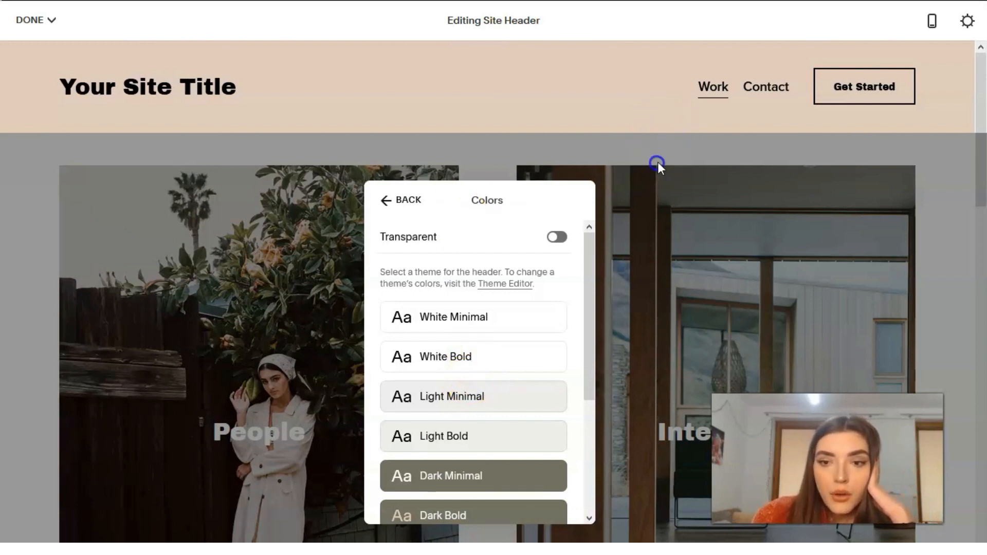
Exit header editing and scroll the Work page down and back up
click(391, 201)
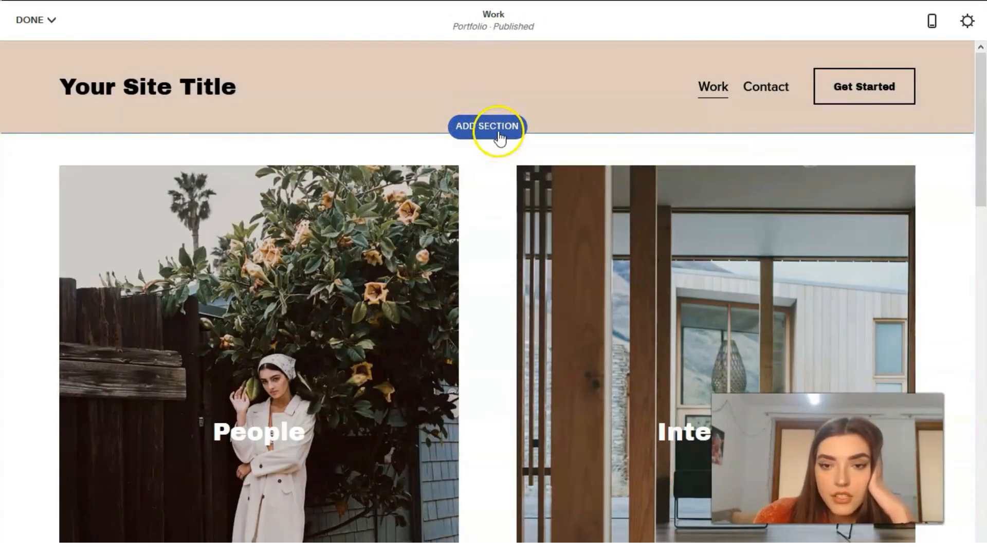
scroll(down, 3)
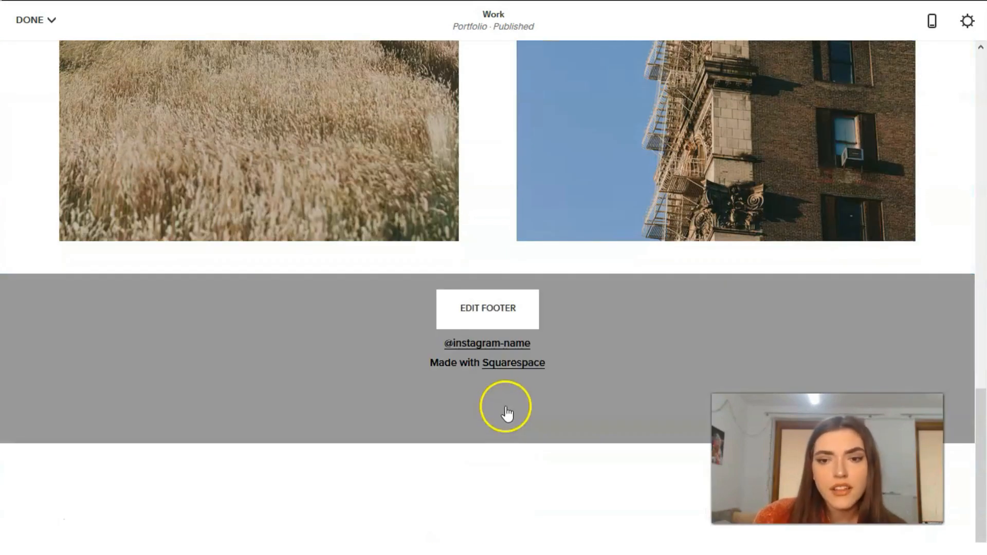
scroll(up, 3)
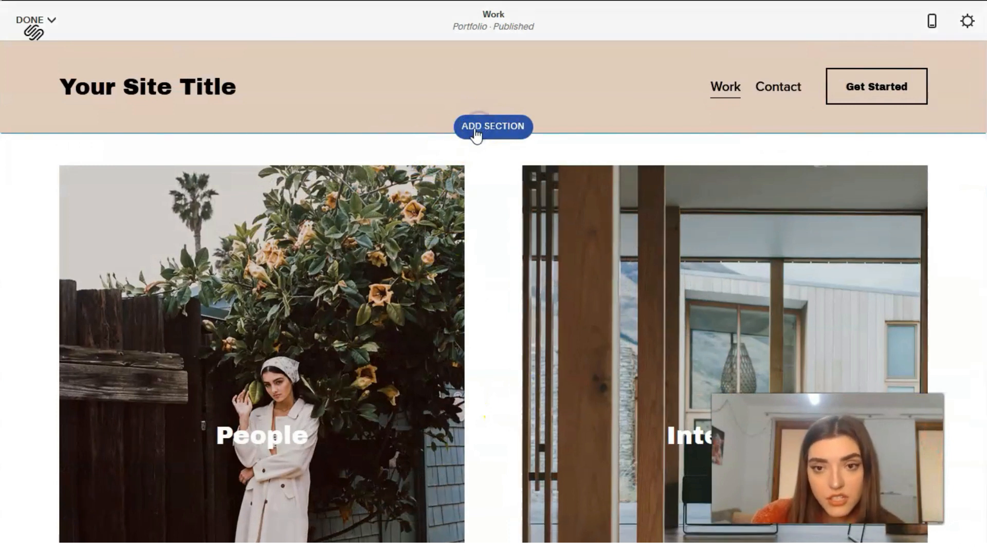
Add the 'Make it stand out.' text section below the header after browsing layout categories
click(493, 127)
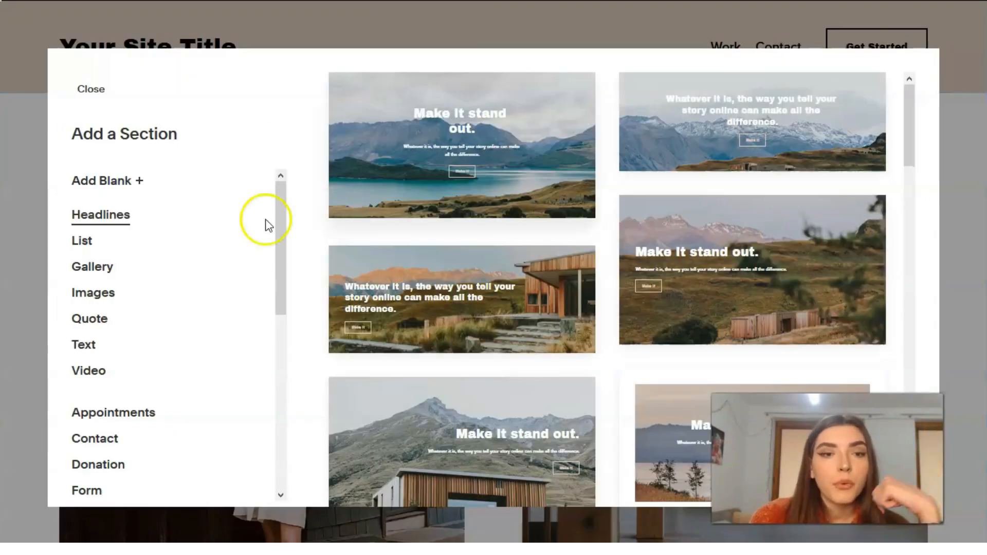
scroll(down, 3)
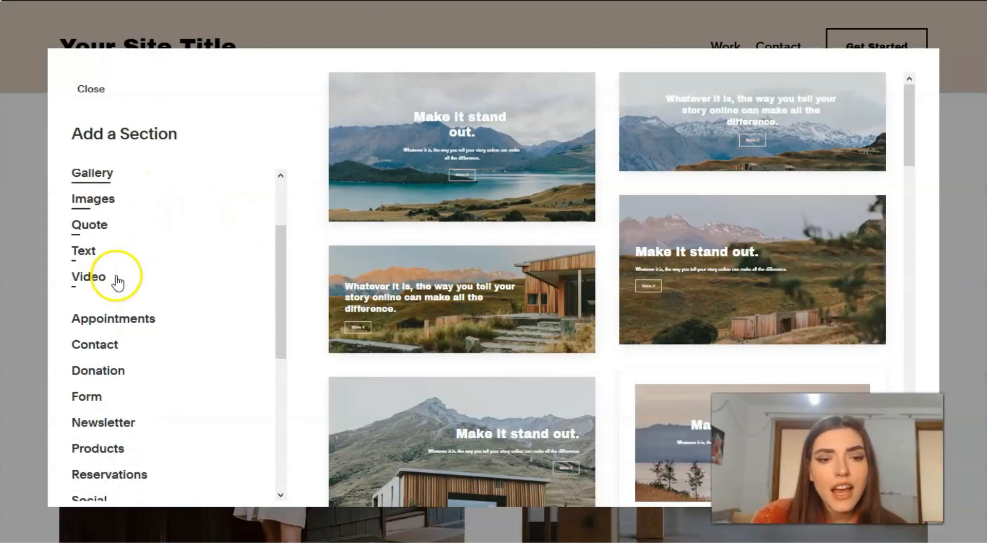
mouse_move(131, 339)
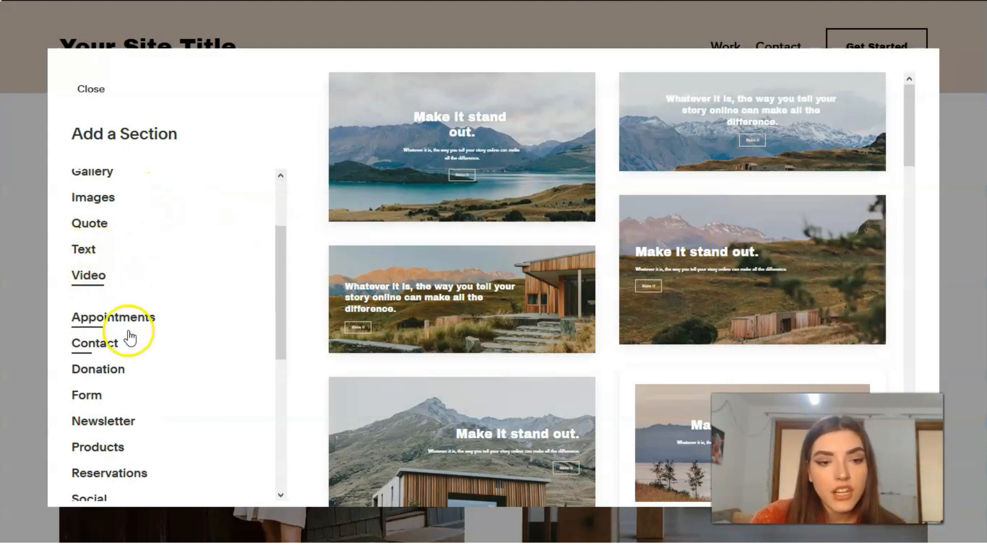
scroll(down, 3)
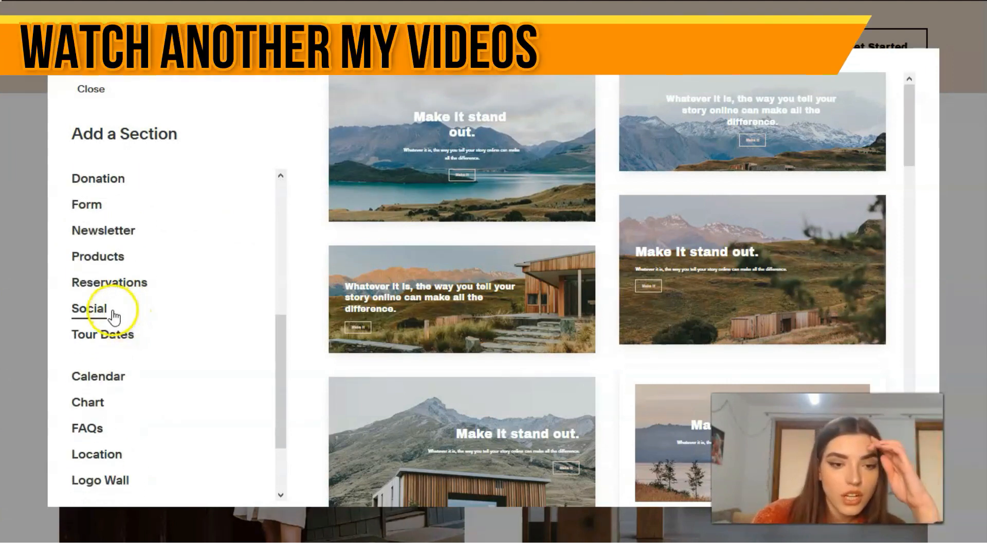
scroll(down, 3)
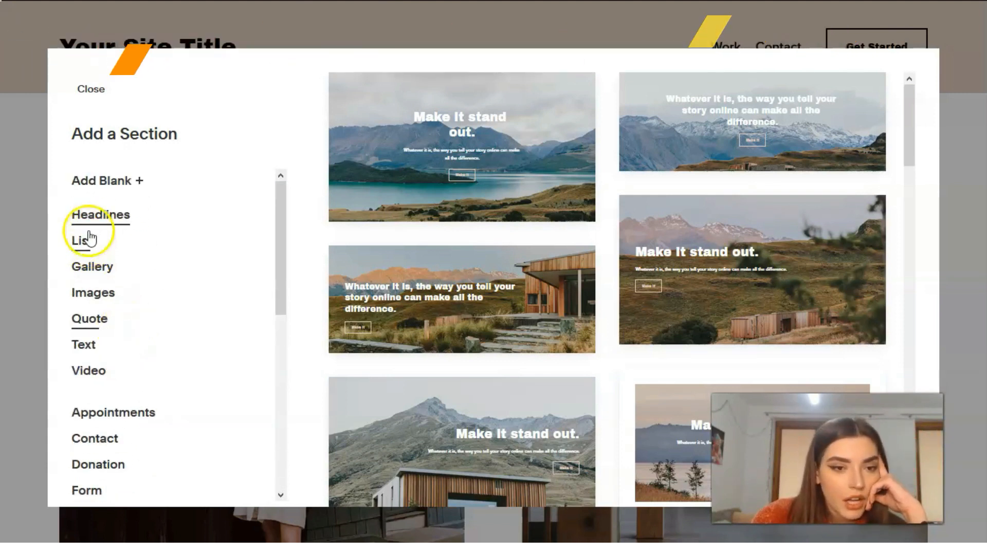
mouse_move(126, 358)
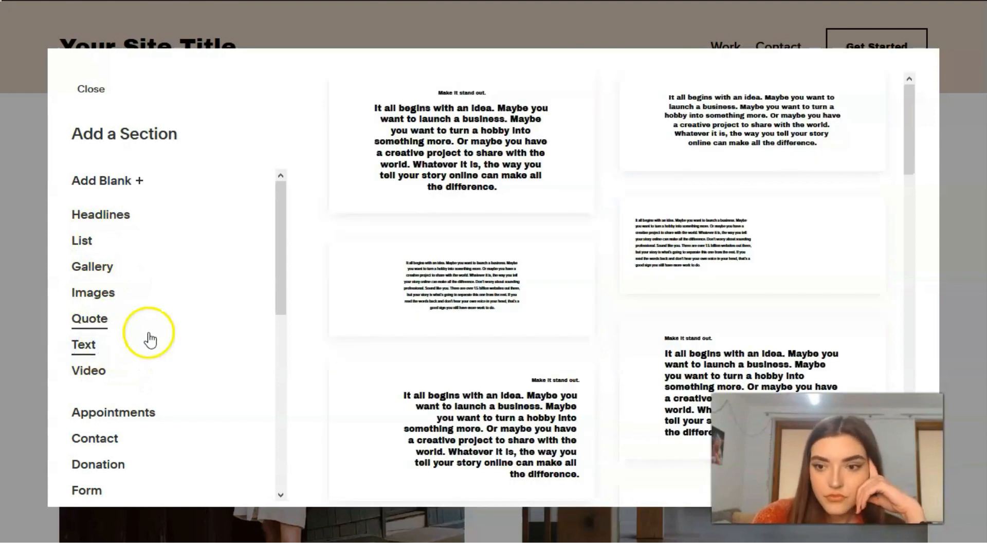
scroll(down, 3)
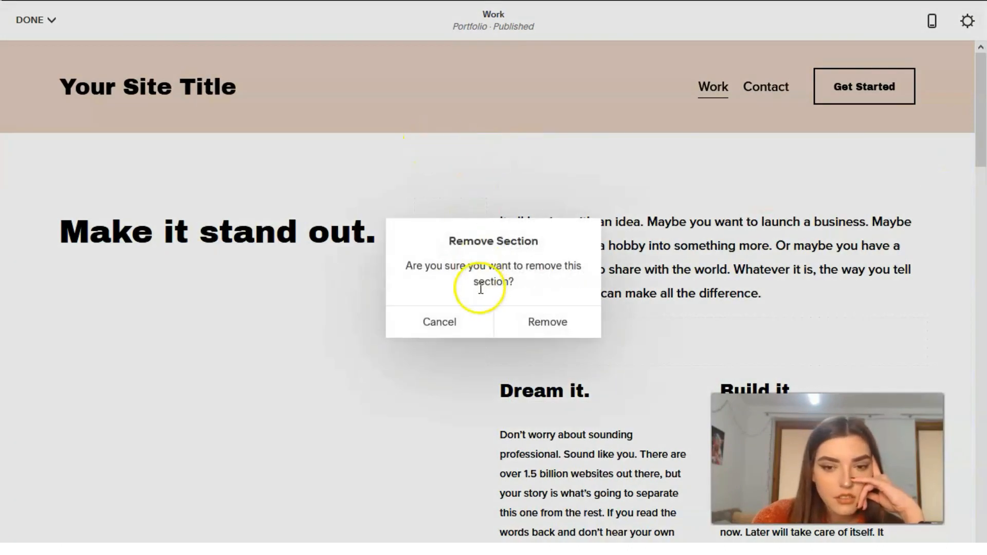
Remove the unwanted section, add a new text section, and begin editing its paragraph
click(548, 322)
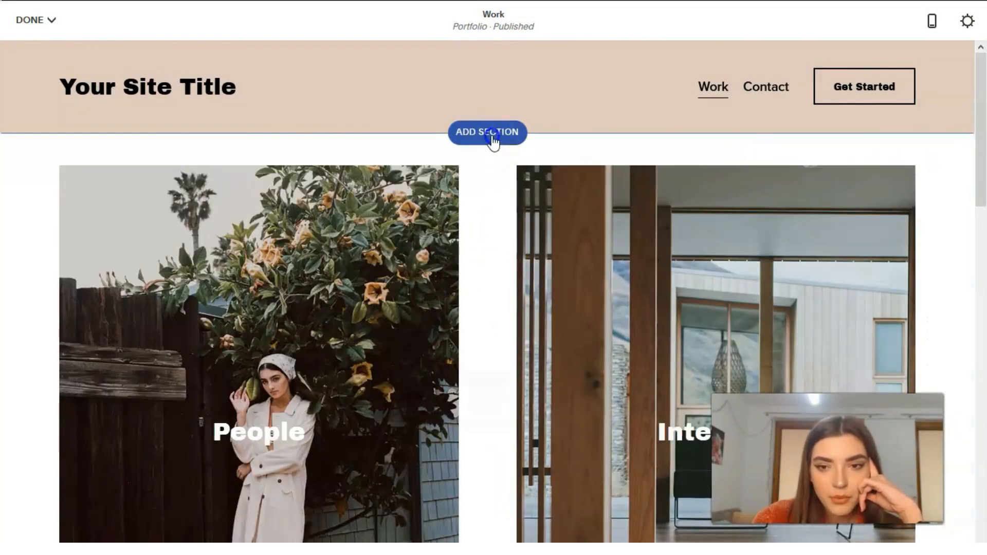
click(487, 132)
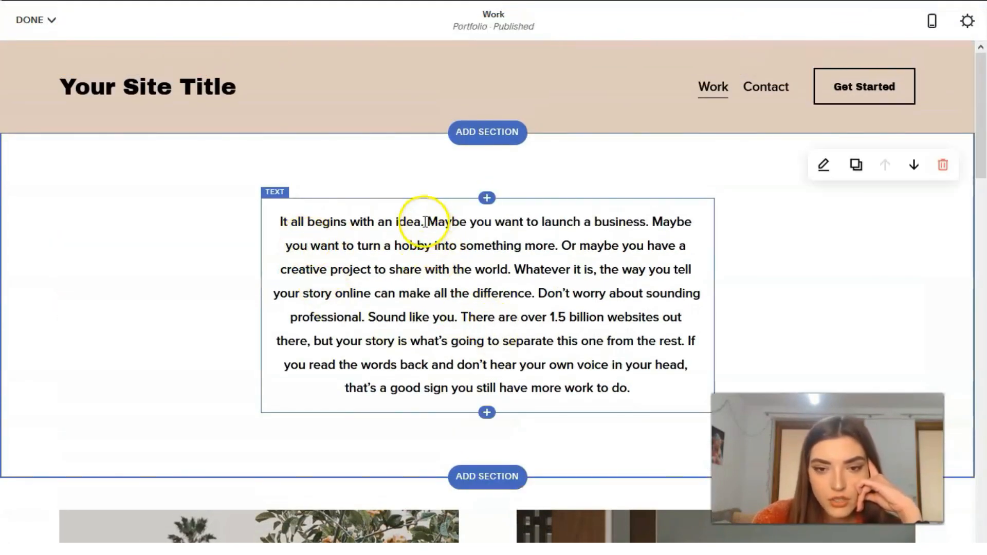
click(424, 222)
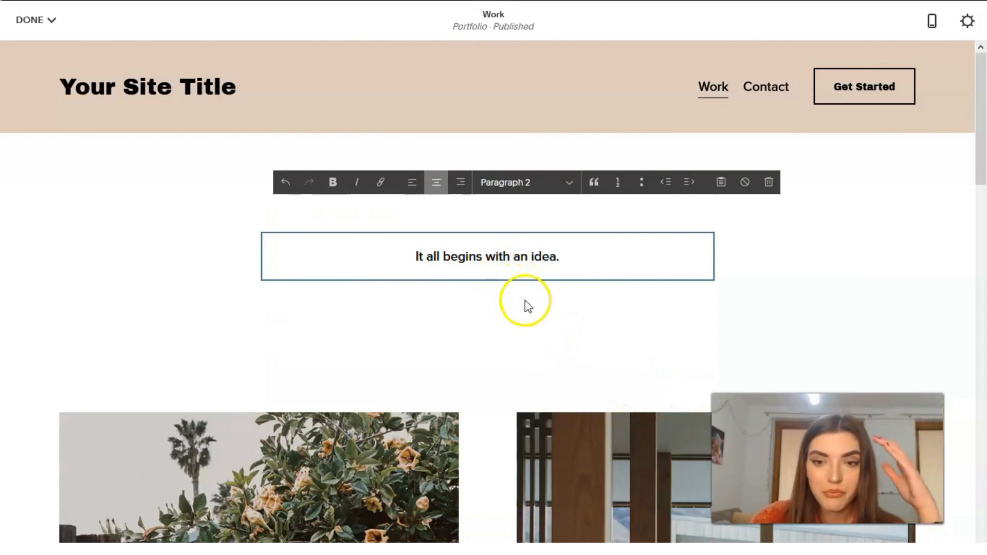
Style 'It all begins with an idea.' as Heading 2, then Heading 3
click(518, 182)
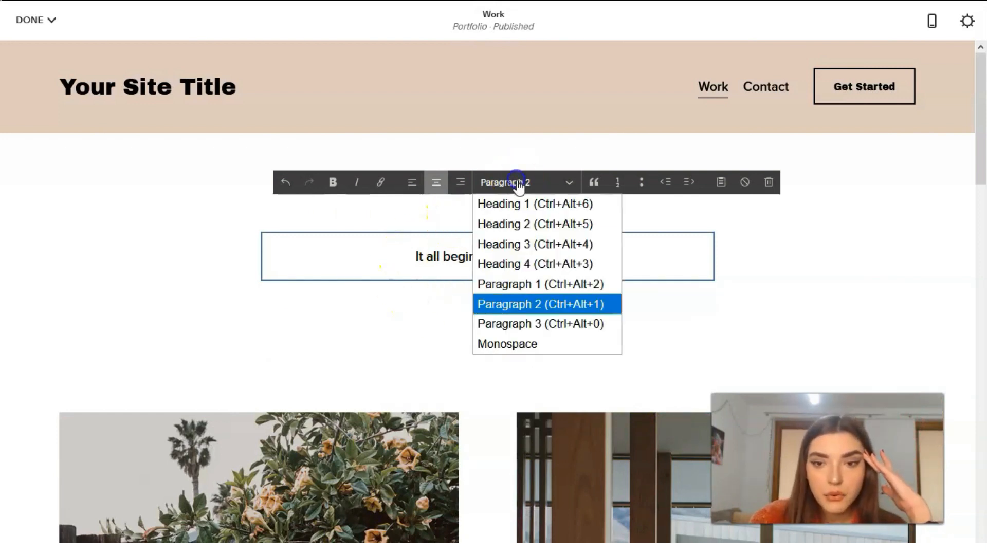
click(510, 203)
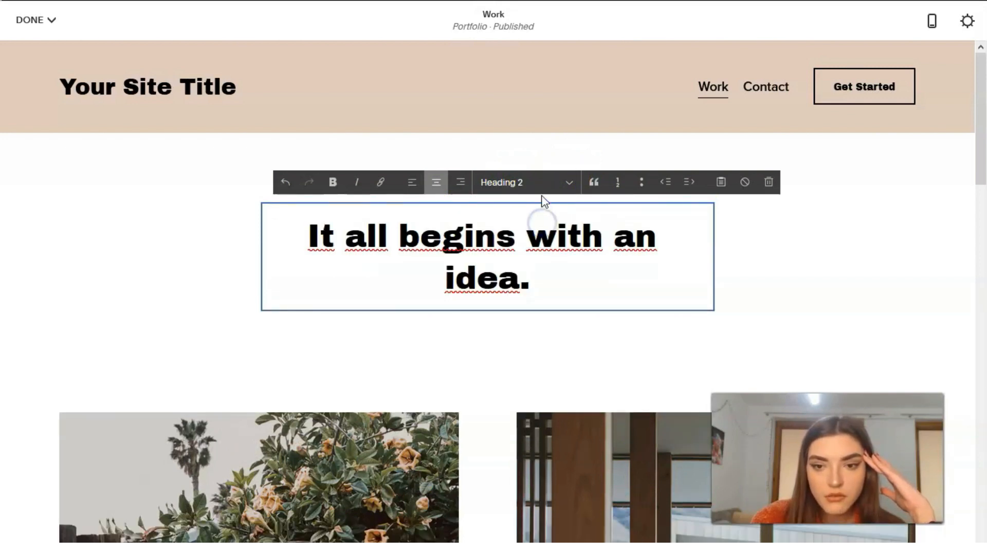
click(332, 182)
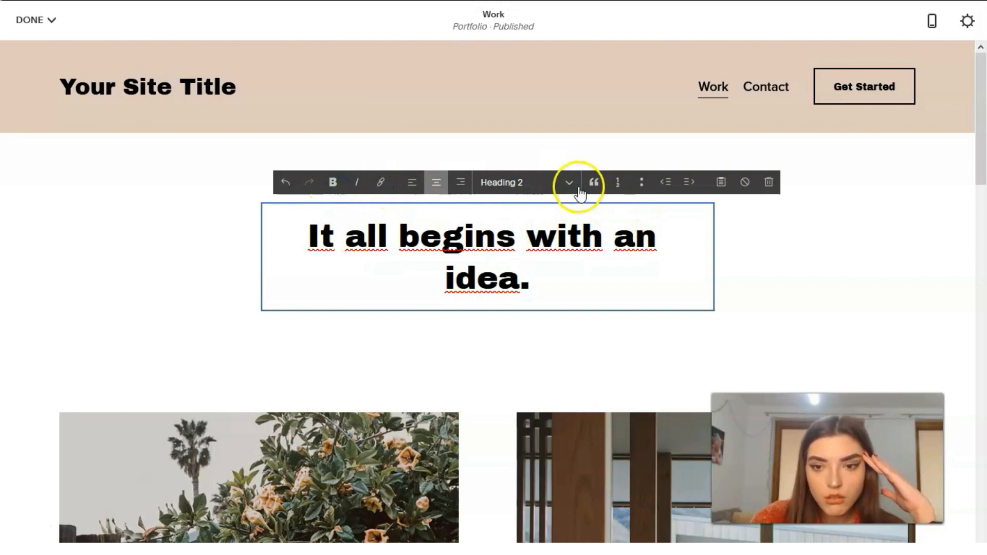
click(568, 183)
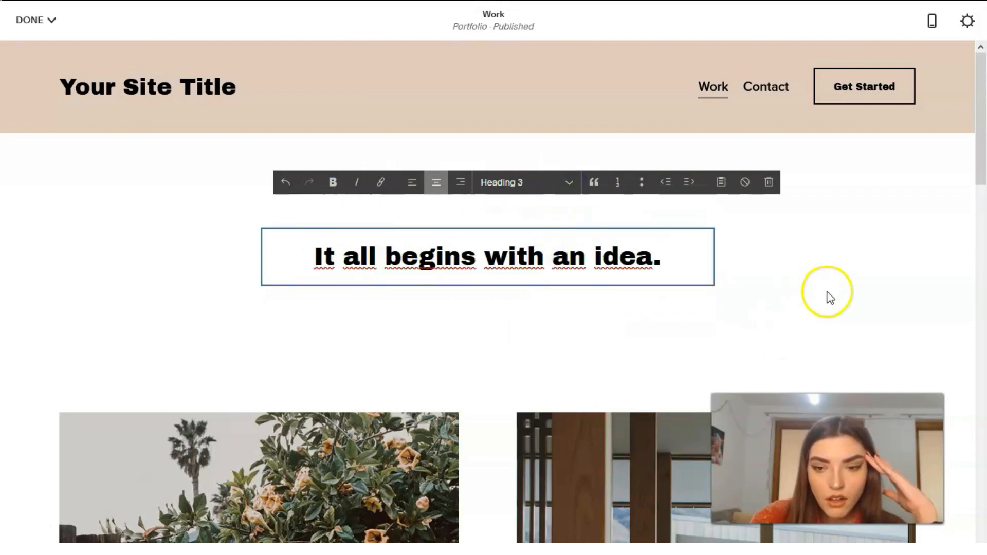
mouse_move(412, 244)
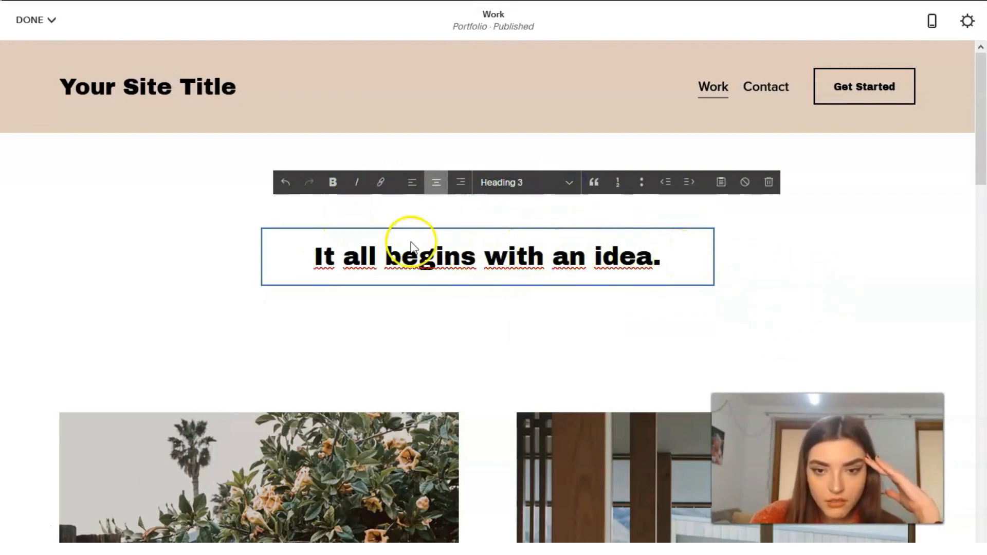
click(412, 183)
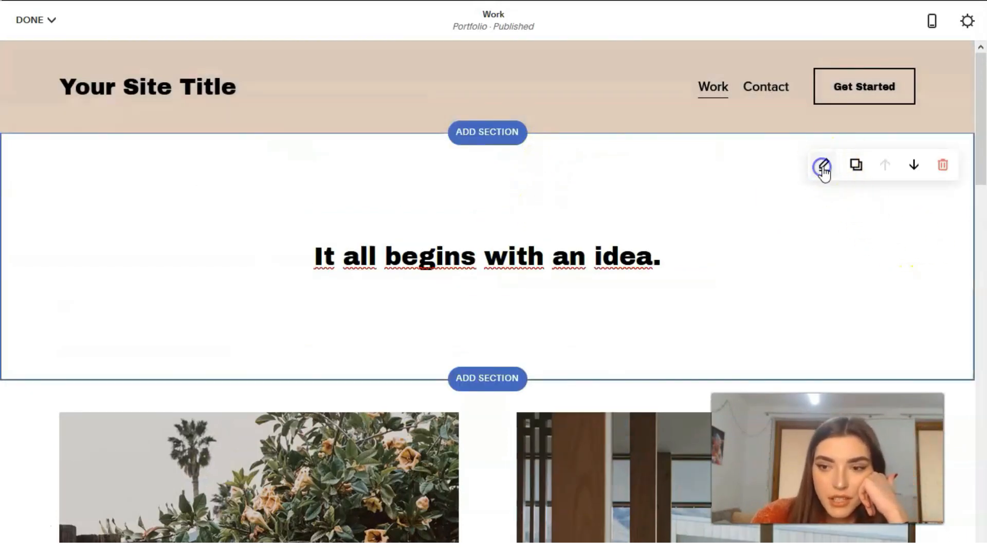
Change the section's content width, trying narrow then large
click(822, 164)
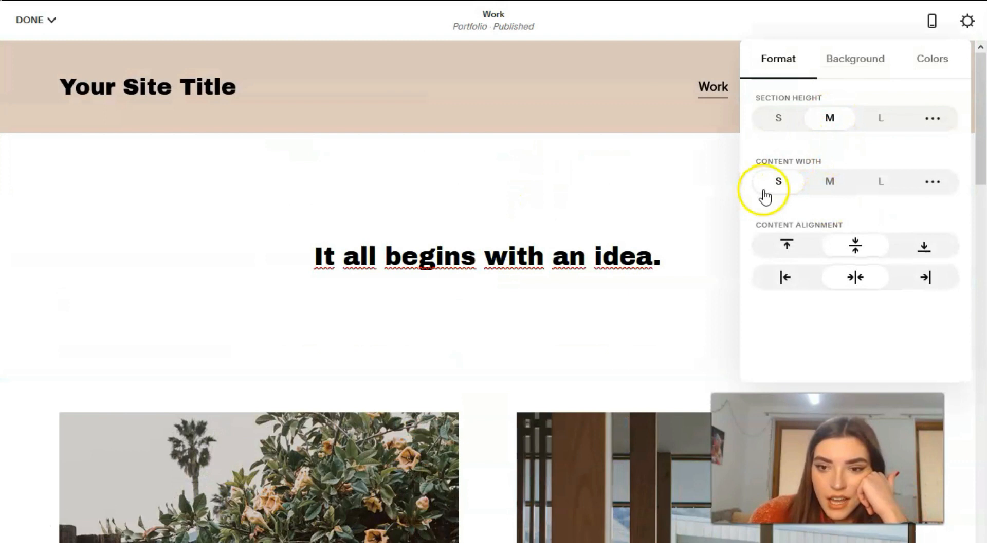
click(830, 182)
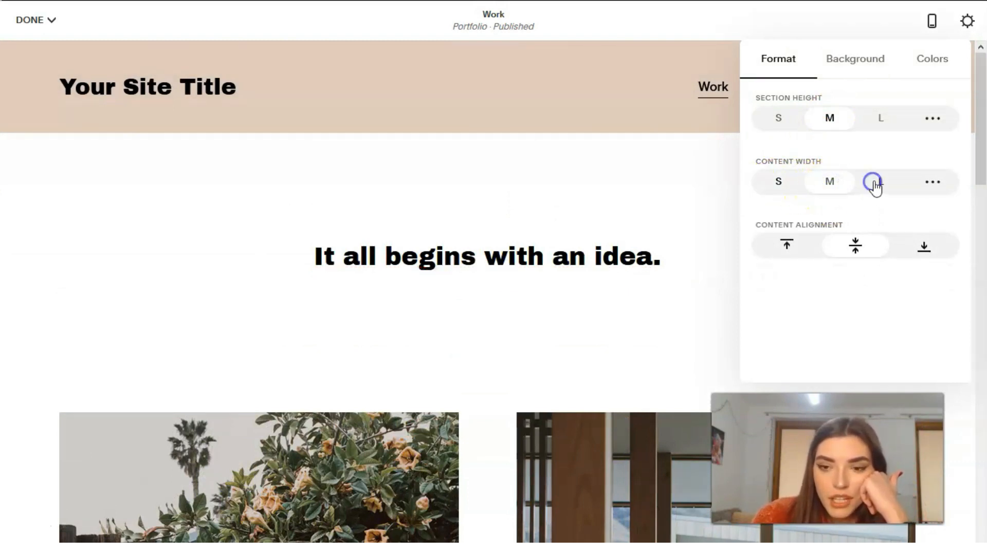
click(880, 181)
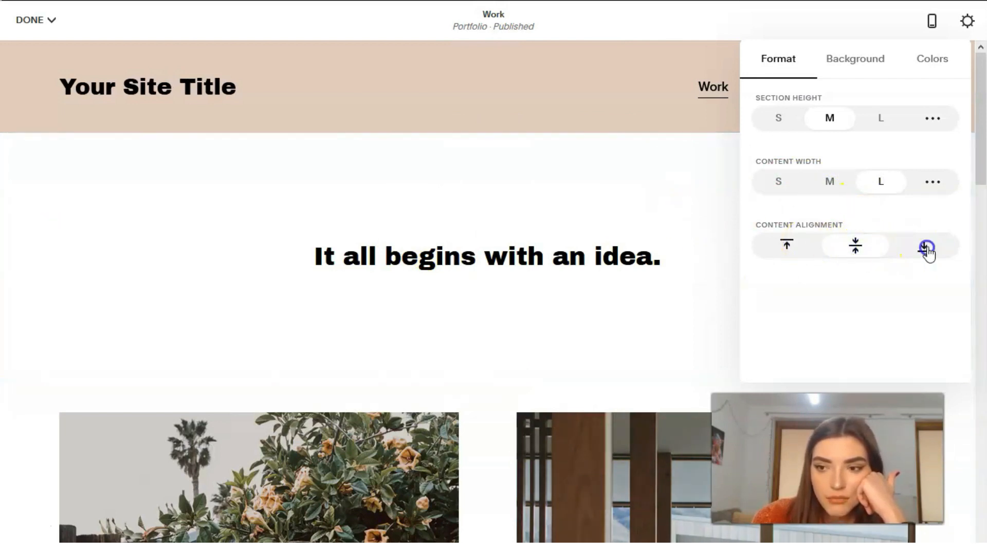
Apply the Black Bold colour theme to the section and close its settings
click(854, 59)
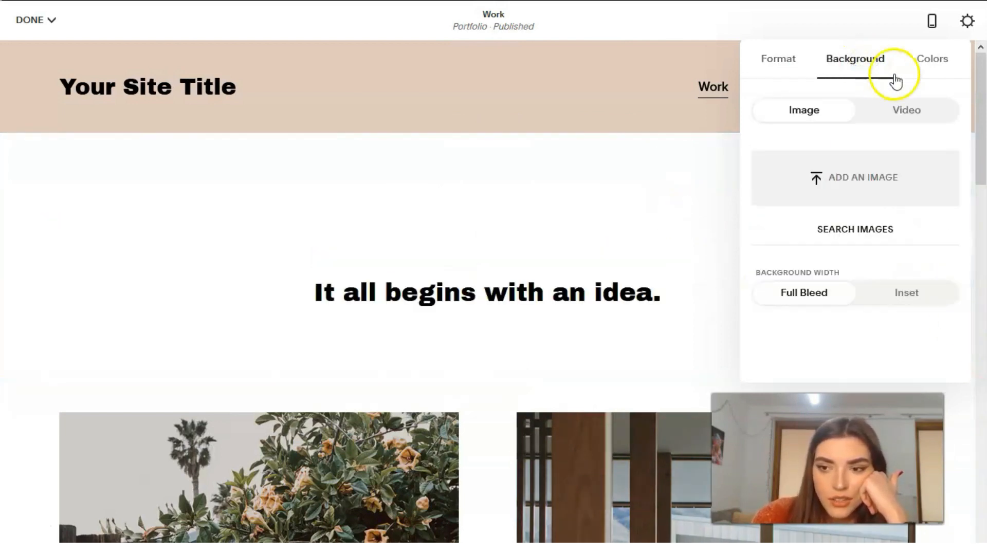
click(932, 58)
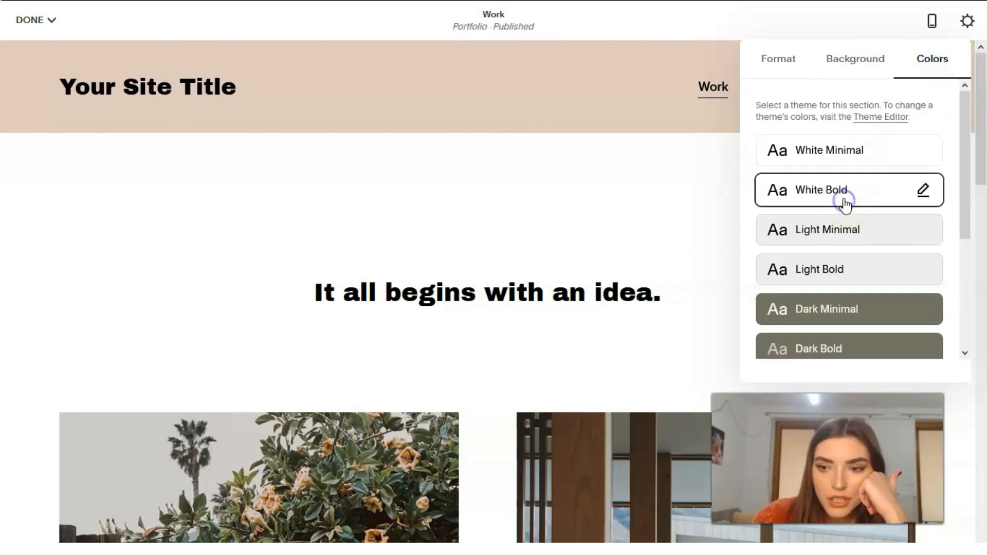
click(842, 230)
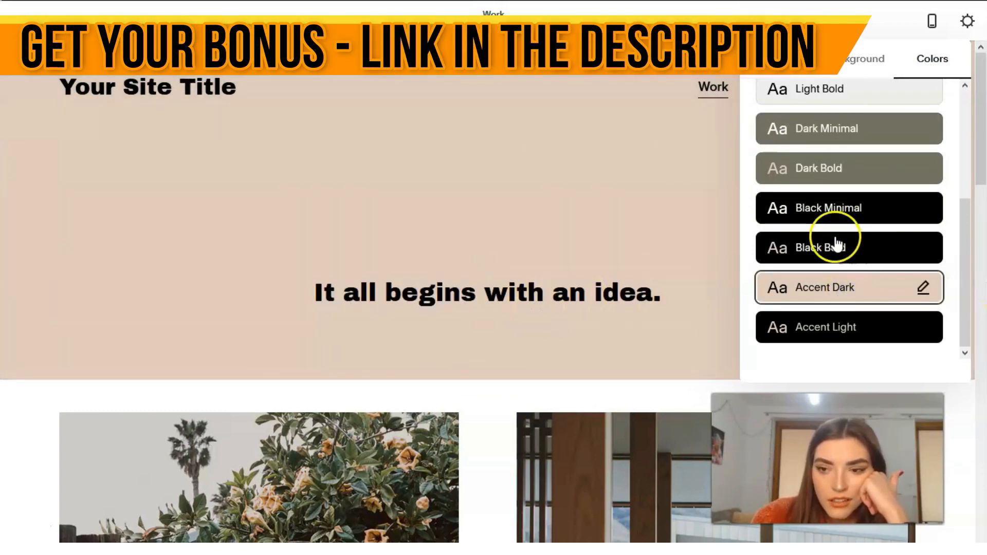
click(829, 208)
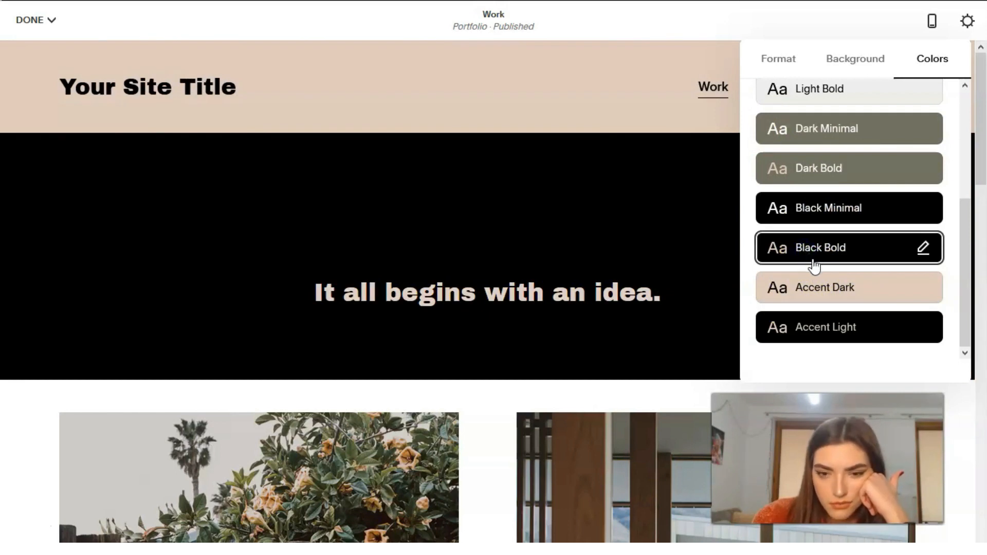
mouse_move(697, 349)
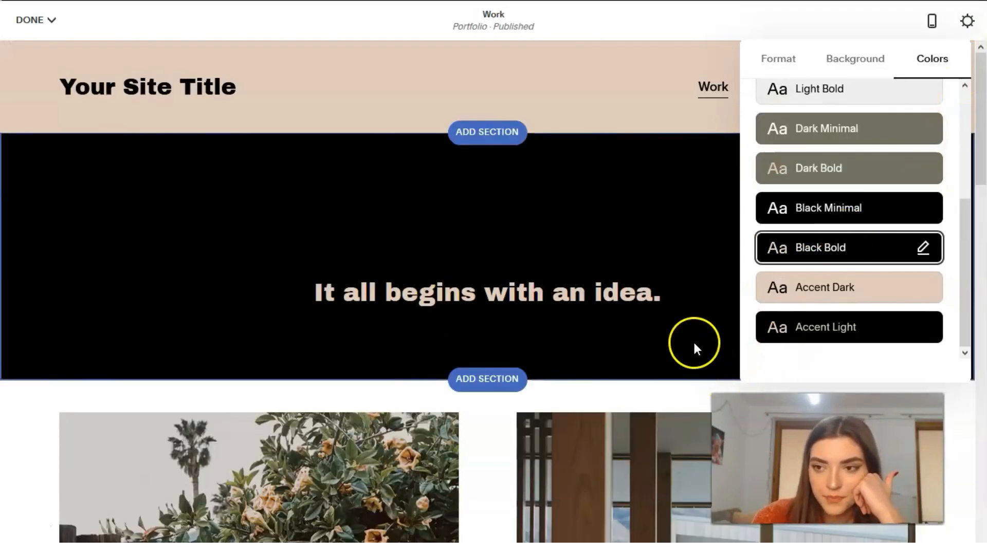
click(855, 59)
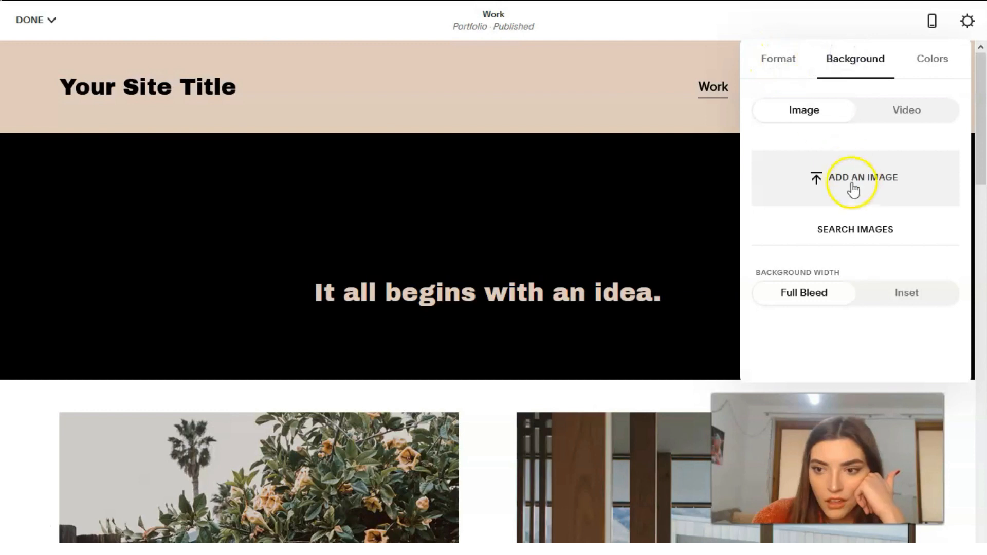
click(778, 58)
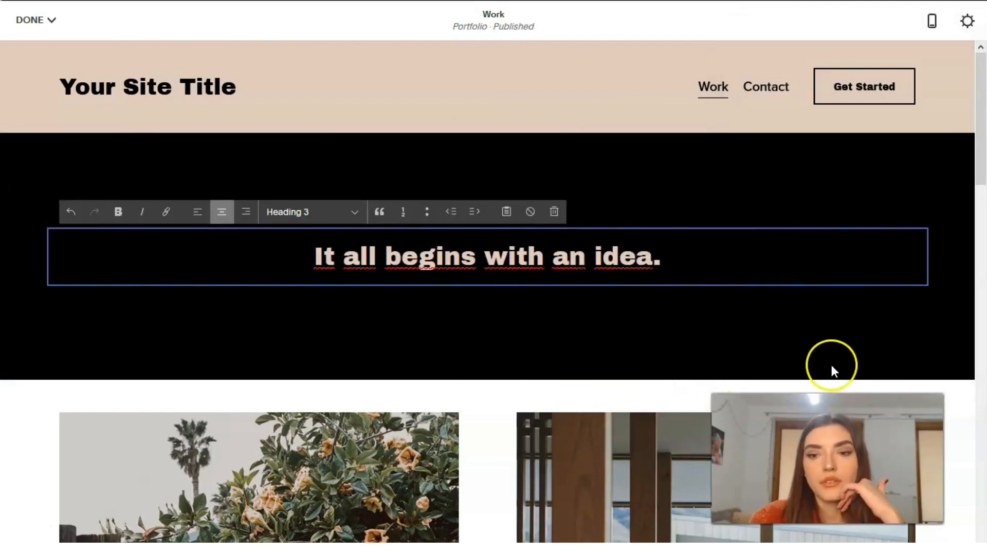
Scroll the project grid, choose Manage Projects, and save the pending page changes
scroll(down, 3)
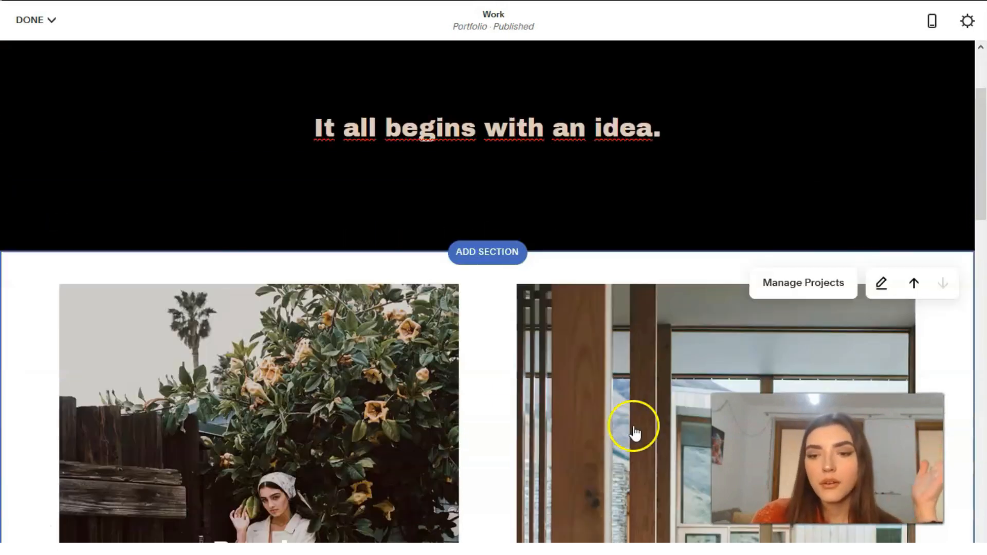
scroll(down, 3)
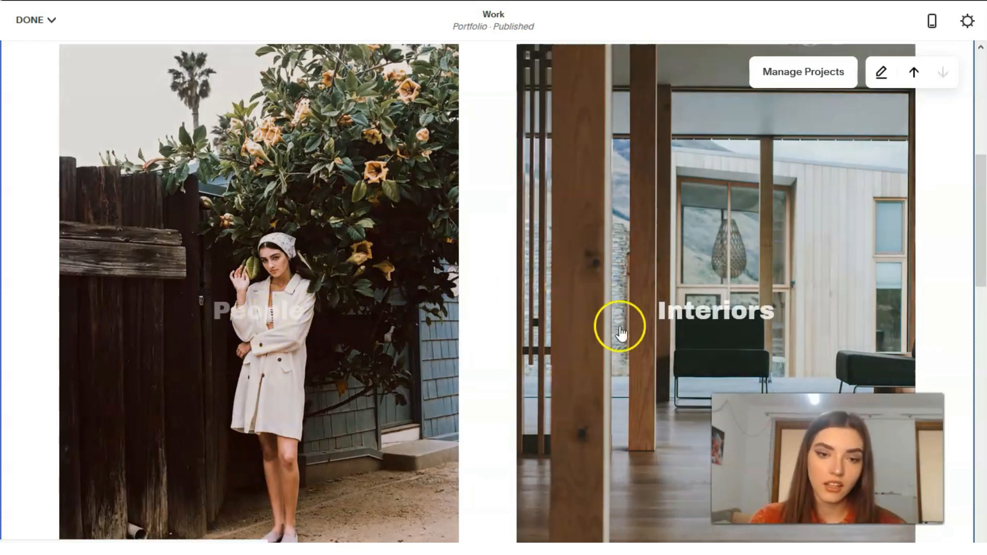
scroll(down, 3)
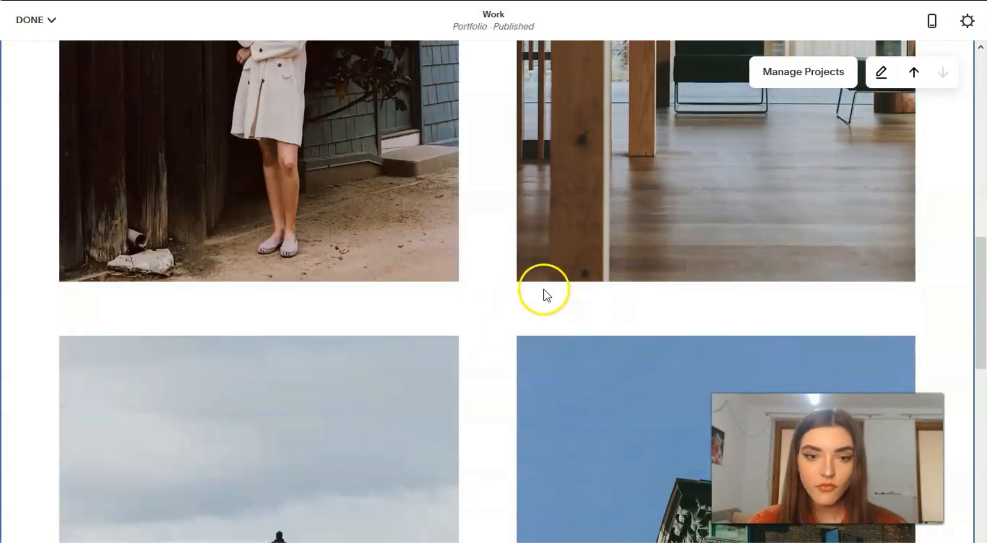
scroll(down, 3)
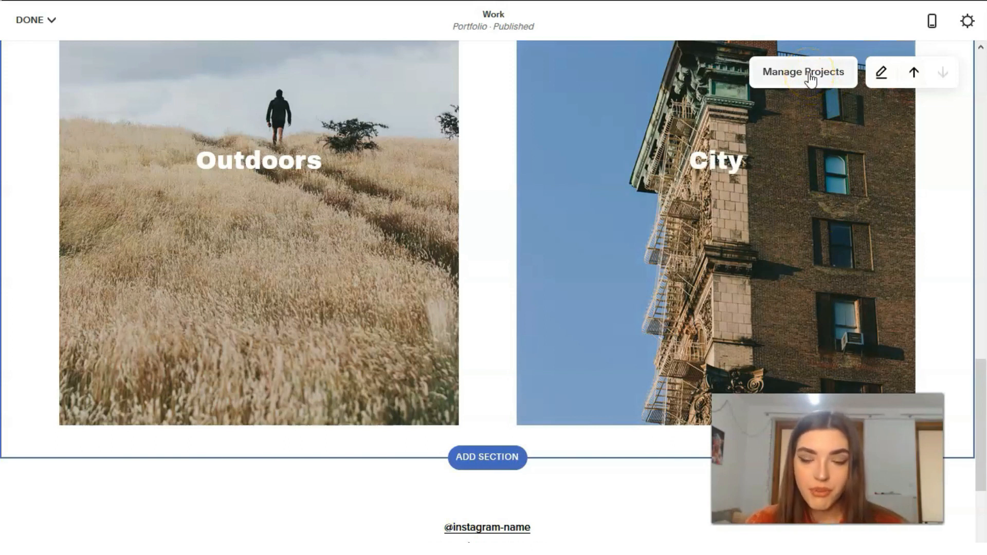
click(803, 72)
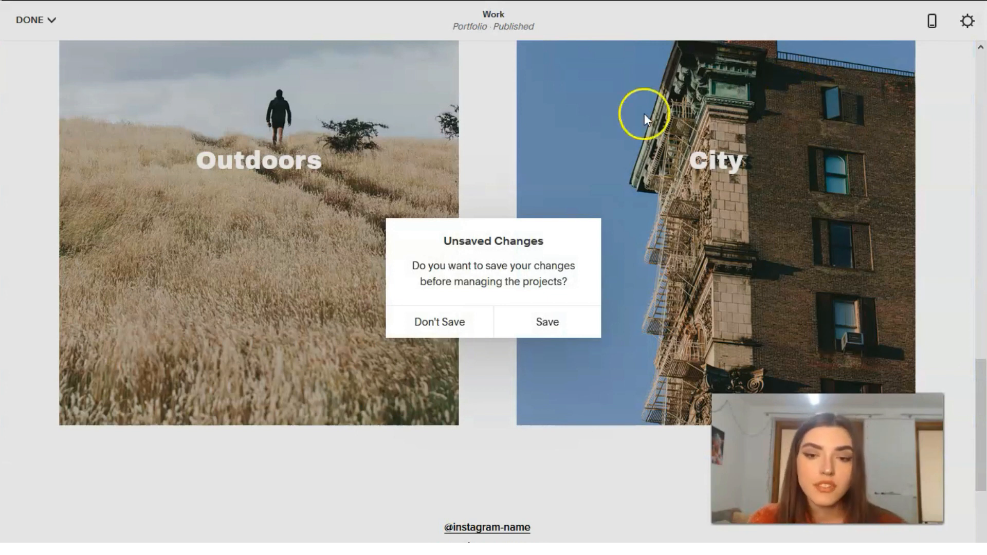
click(548, 322)
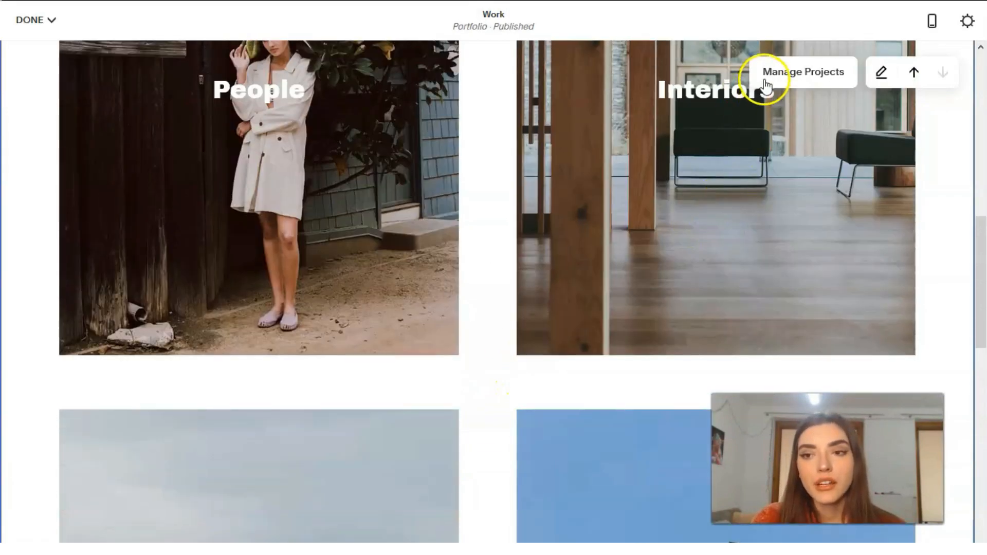
Review the City project's settings in Manage Projects, then return to the home menu
click(803, 71)
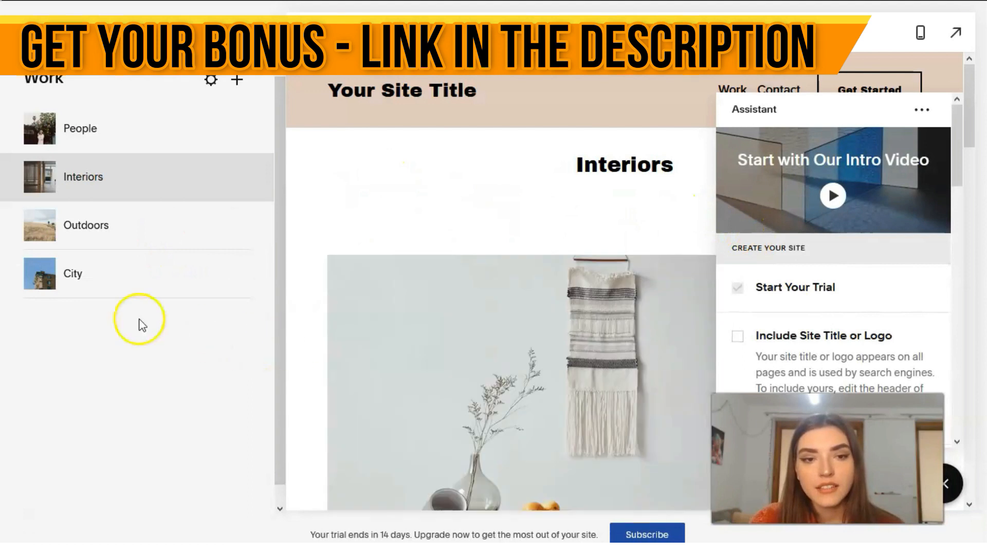
mouse_move(234, 254)
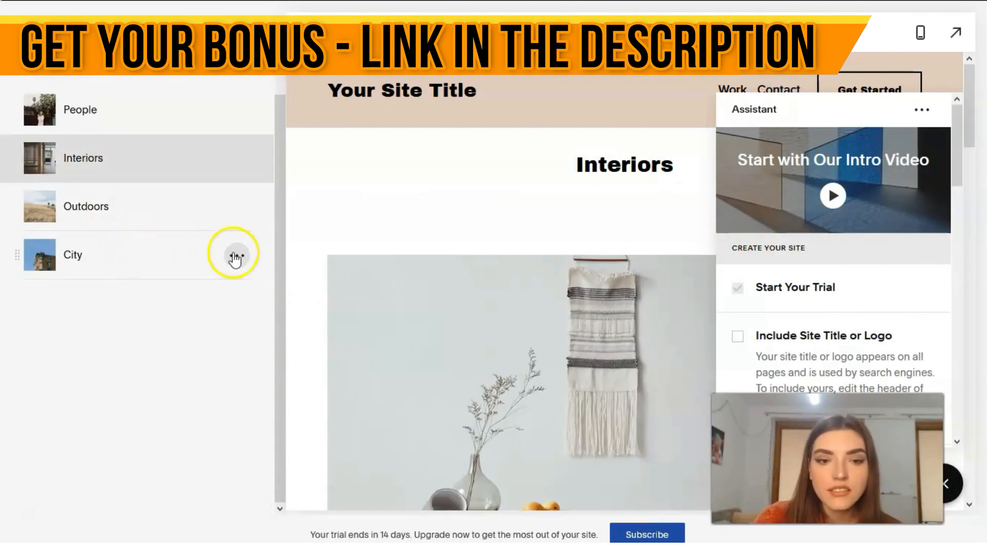
click(236, 255)
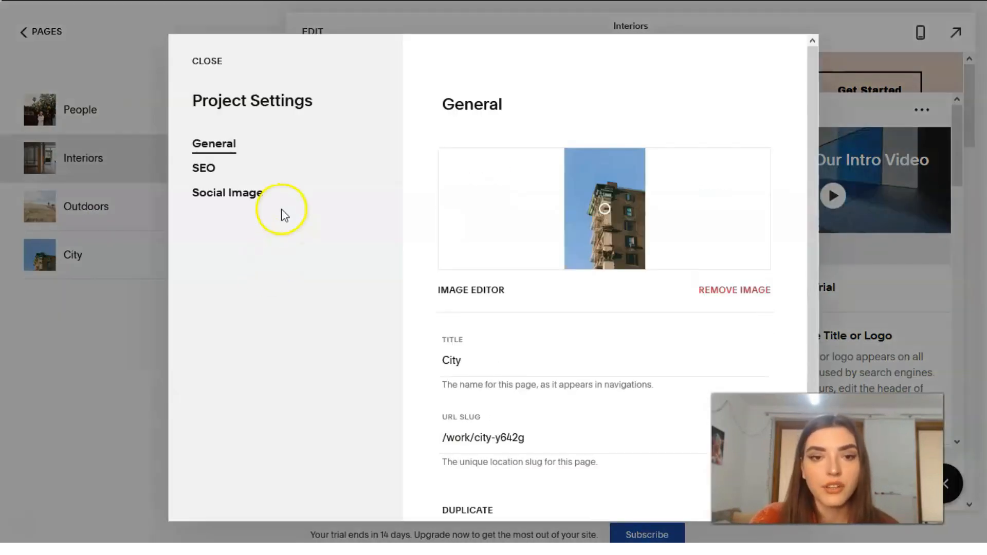
scroll(down, 3)
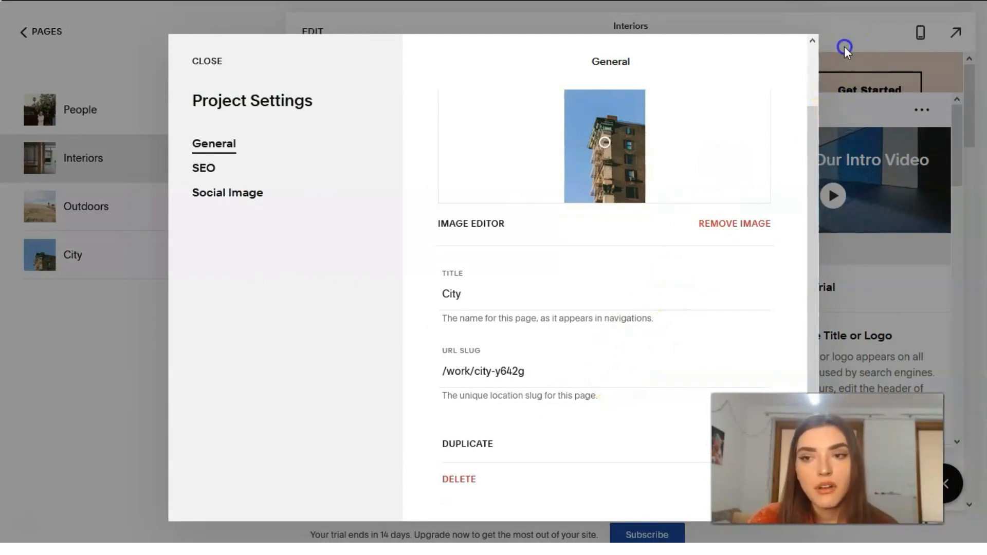
click(207, 62)
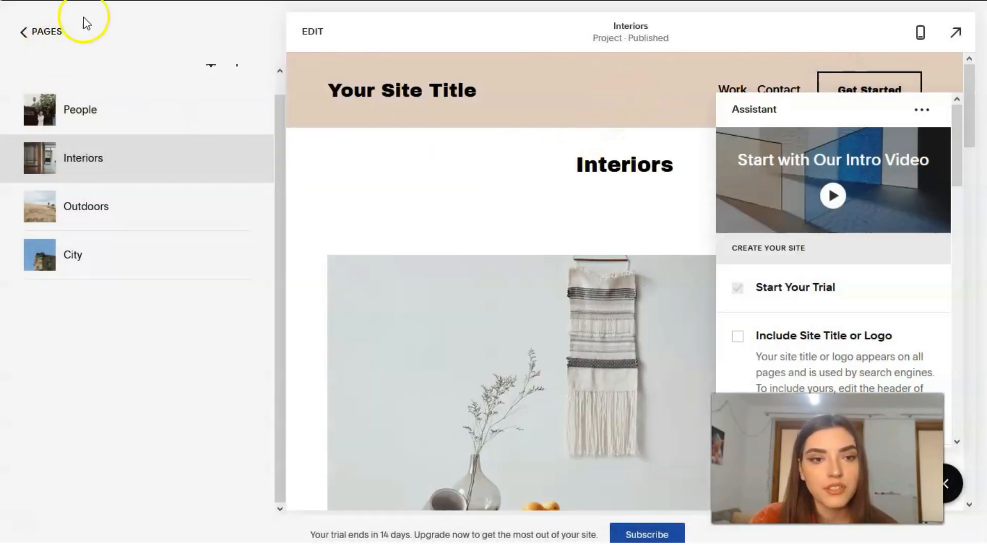
click(38, 32)
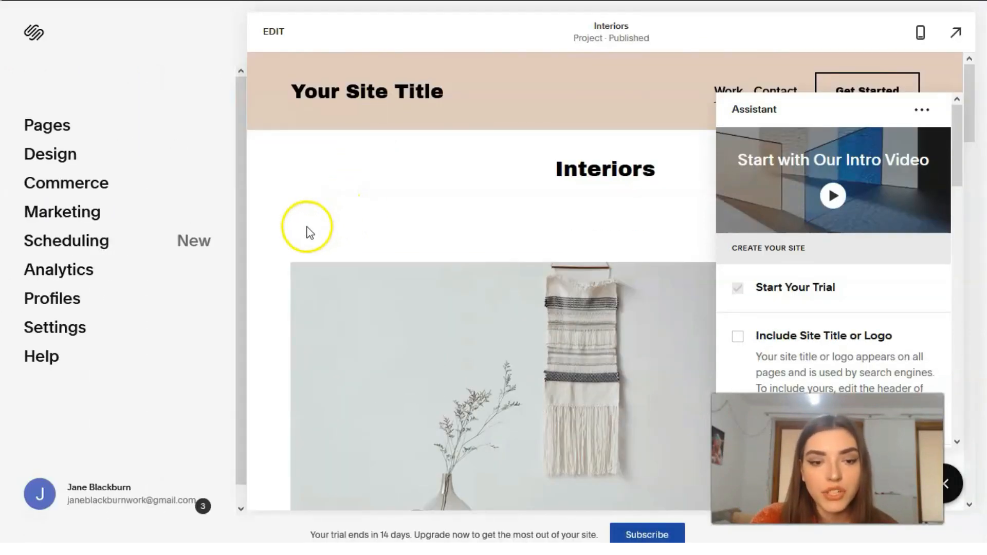
mouse_move(305, 310)
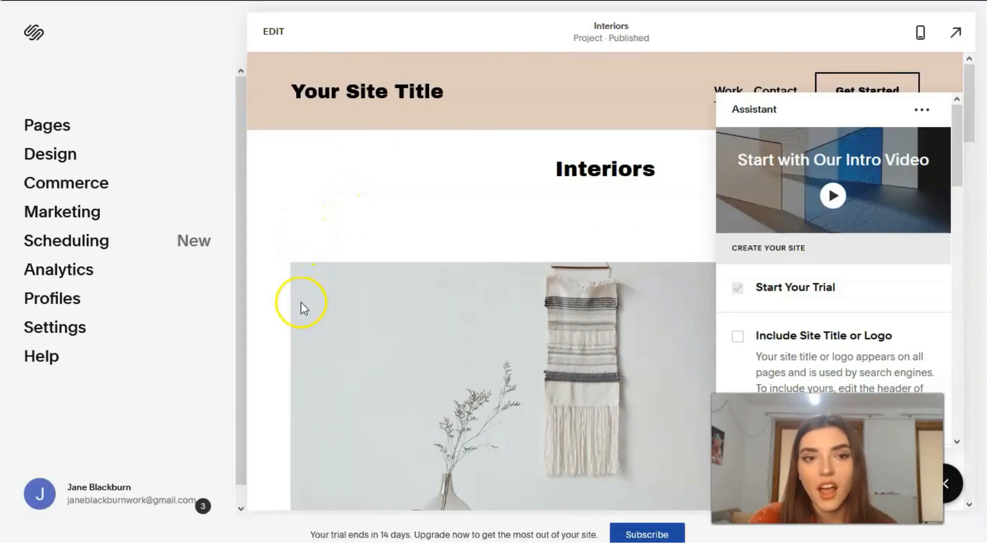
mouse_move(41, 542)
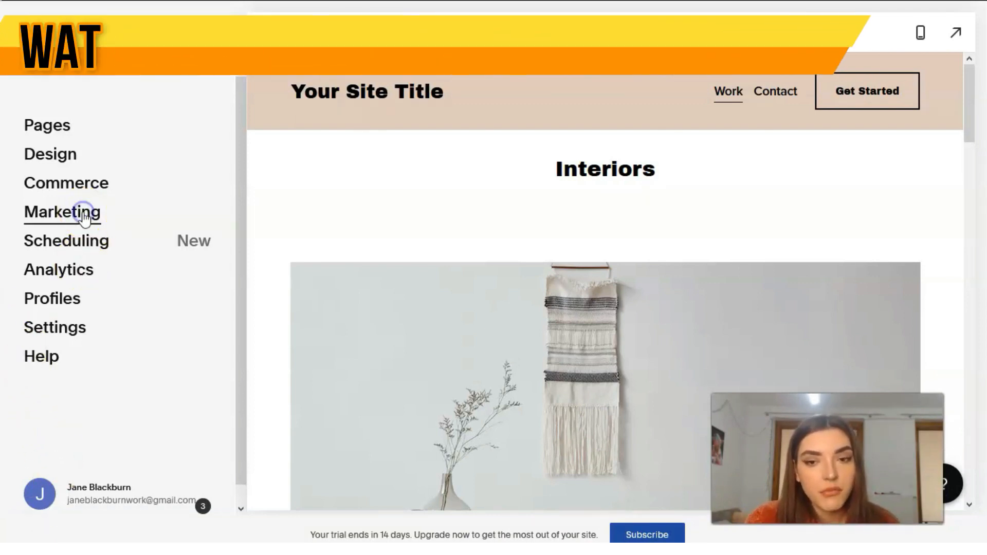
Browse the Marketing menu's Email Campaigns, SEO, Promotional Pop-Up and Share Buttons options
click(61, 213)
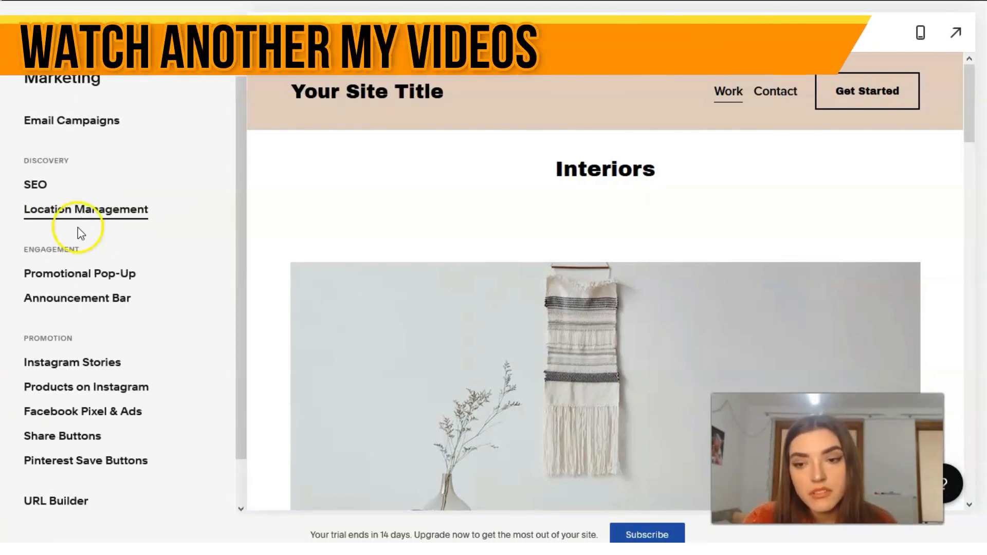
scroll(down, 3)
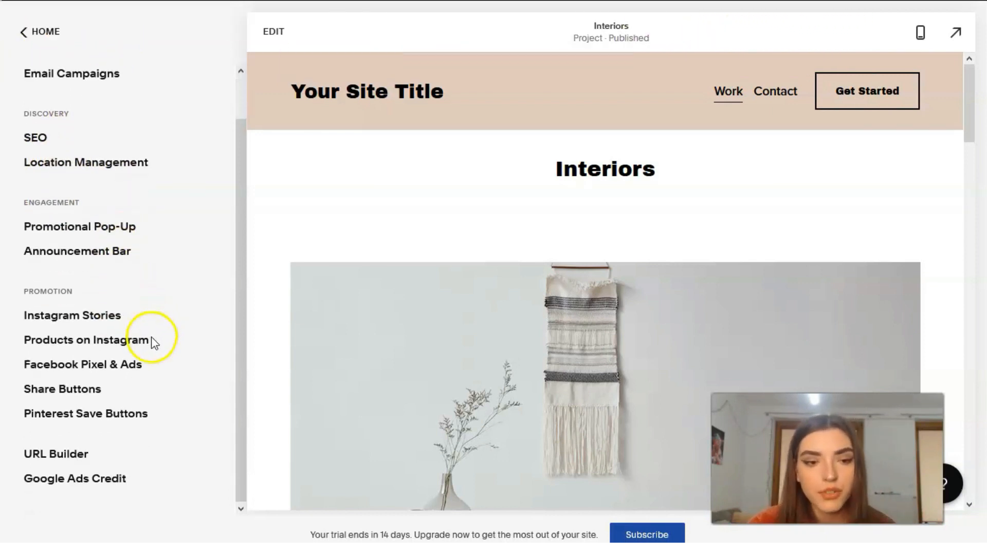
mouse_move(155, 321)
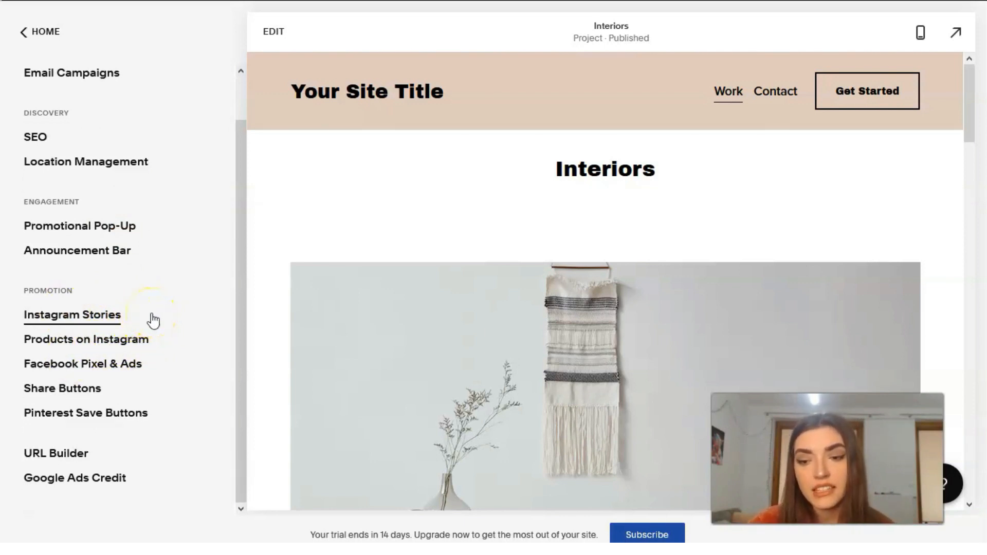
mouse_move(135, 289)
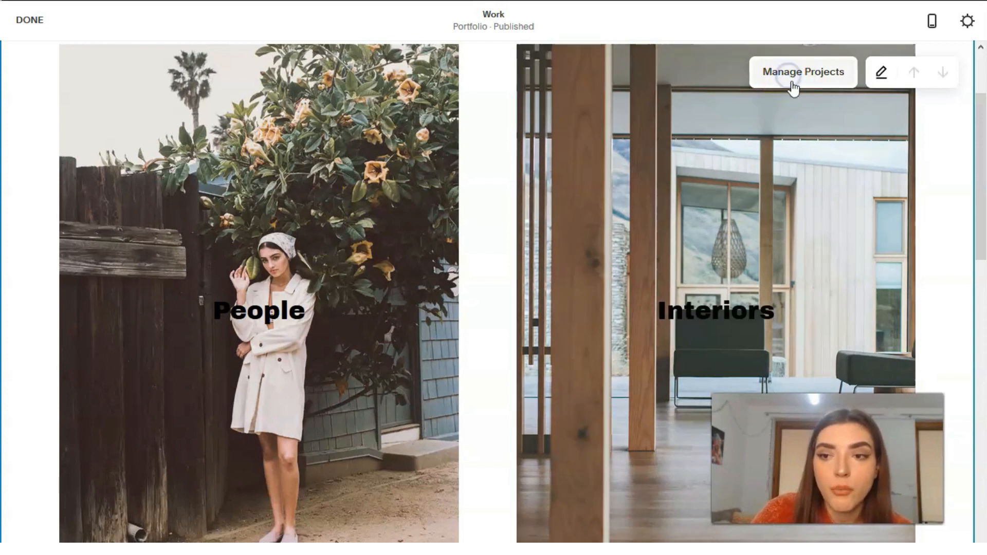
Add Project Three to Work from the Project One layout and view its settings
click(804, 72)
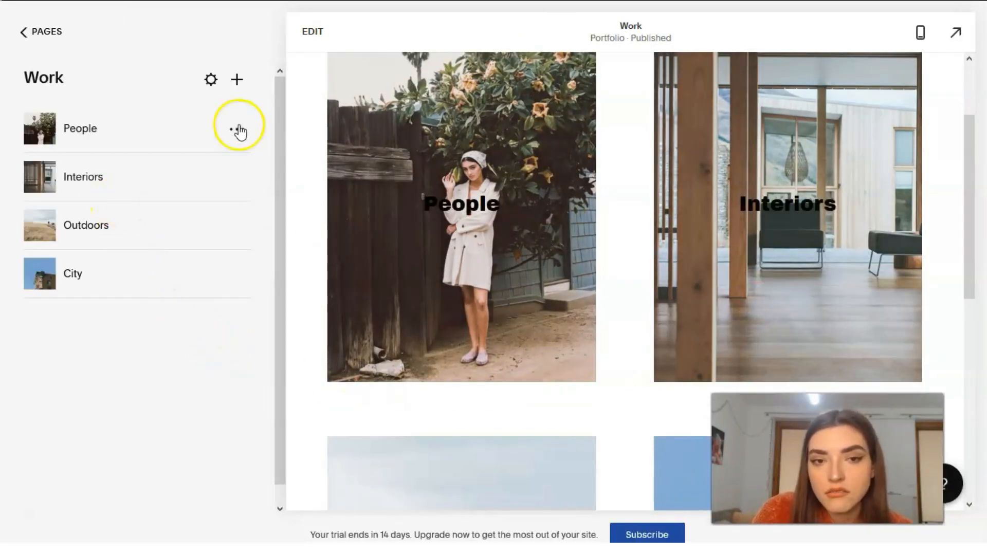
mouse_move(237, 83)
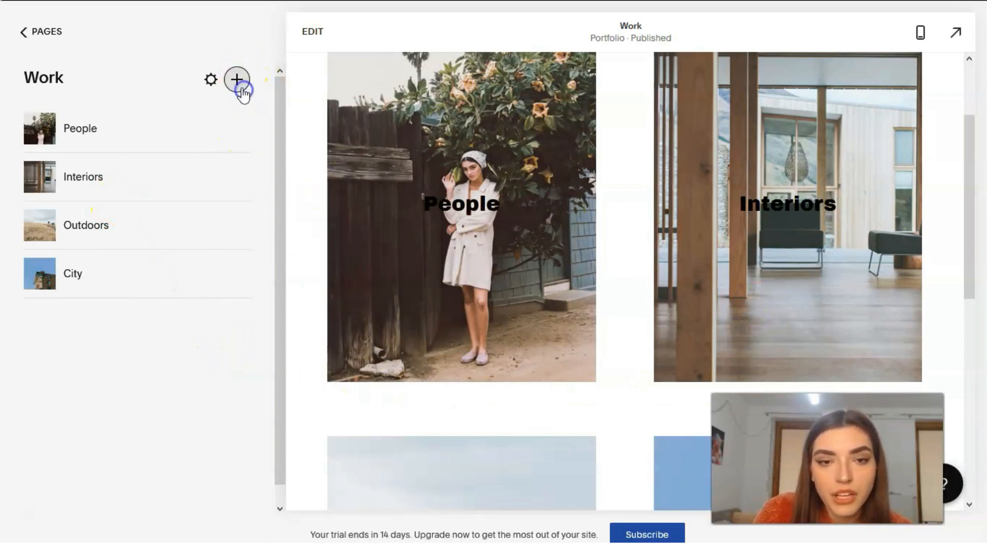
click(238, 79)
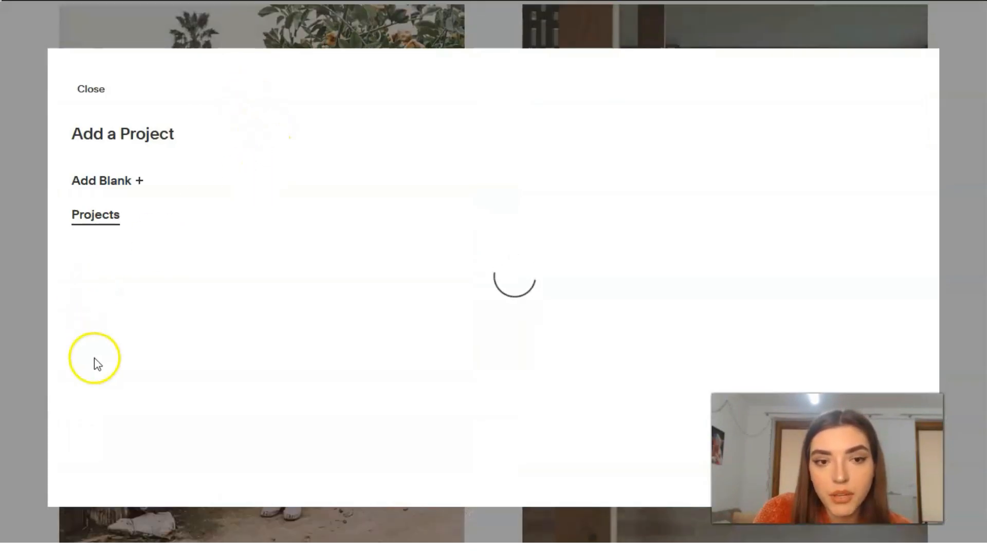
click(95, 215)
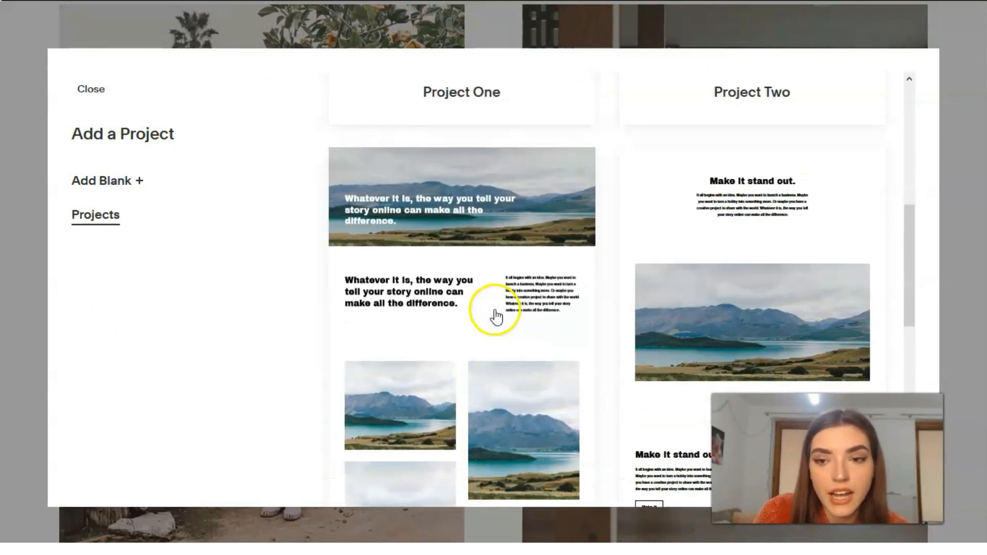
click(91, 89)
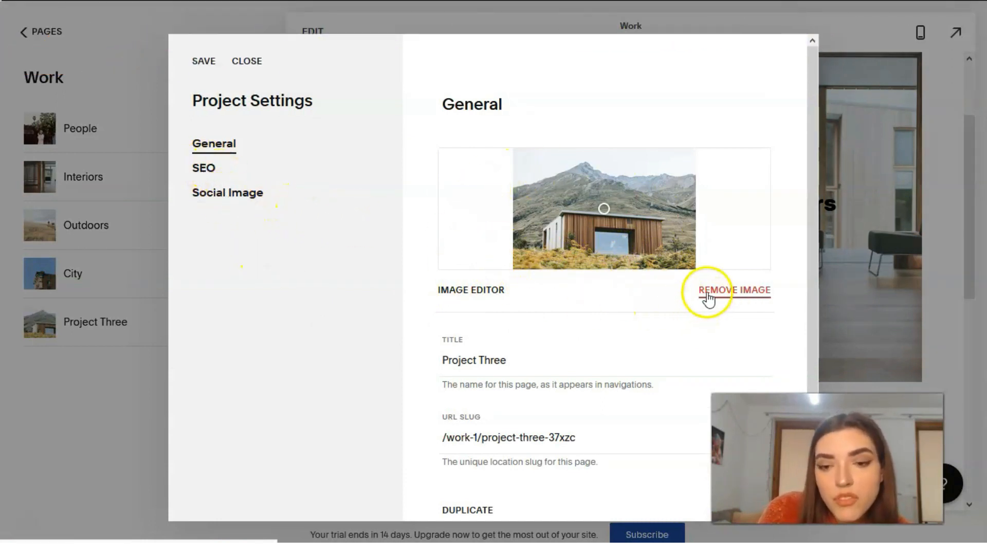
Replace Project Three's cabin thumbnail with the mountain photographer photo, opened in the Image Editor
click(733, 291)
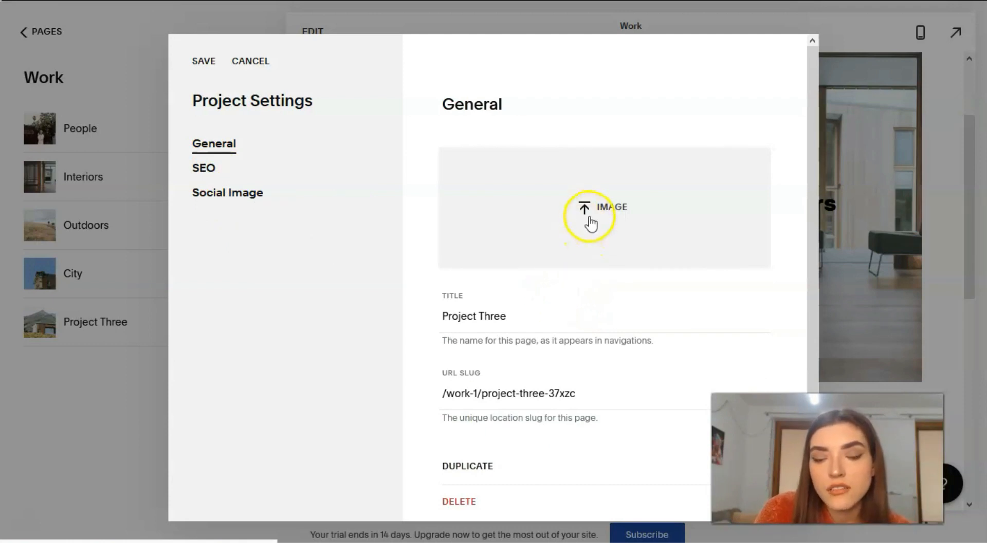
click(584, 208)
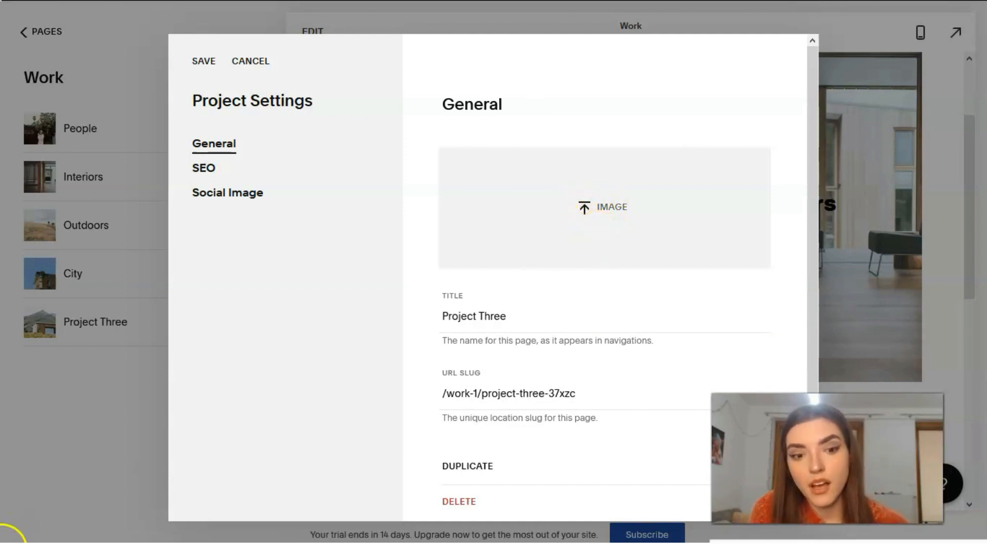
click(601, 208)
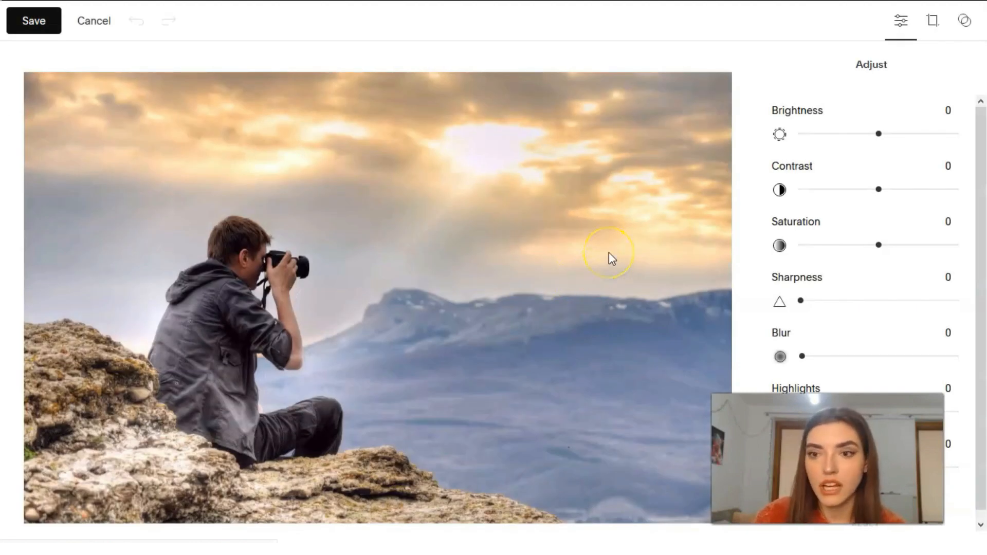
Lower the photographer photo's brightness, raise its contrast, and keep saturation near neutral
drag(879, 132, 872, 132)
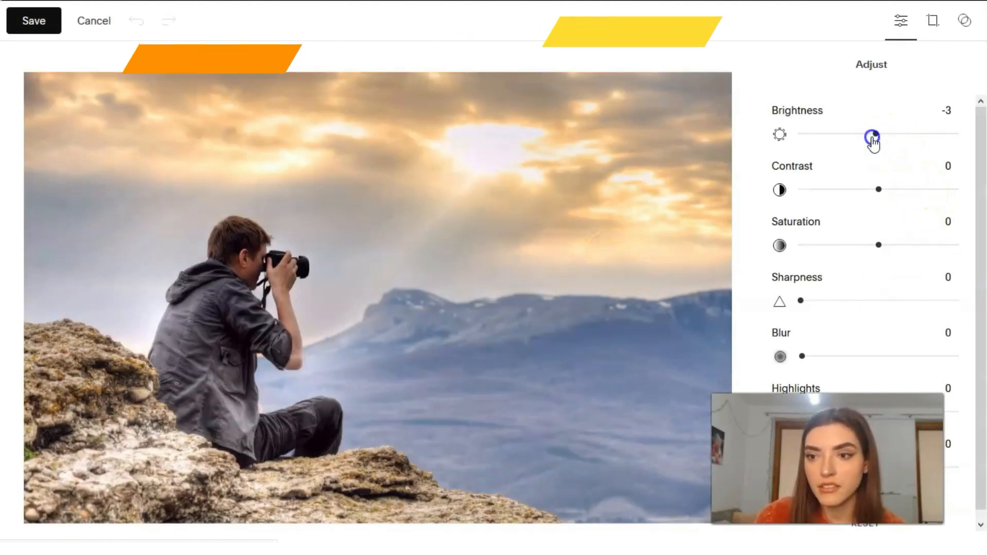
drag(873, 134, 858, 134)
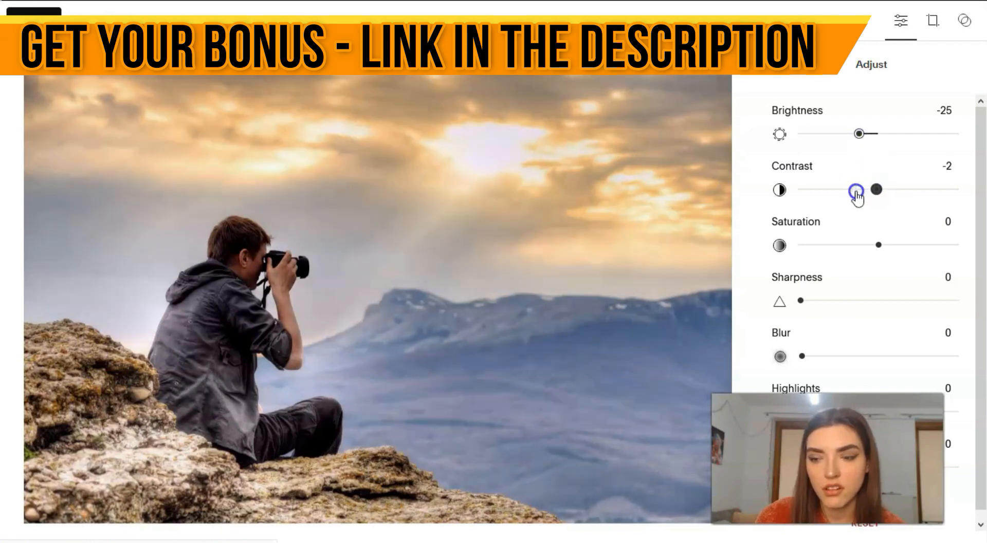
drag(857, 189, 901, 188)
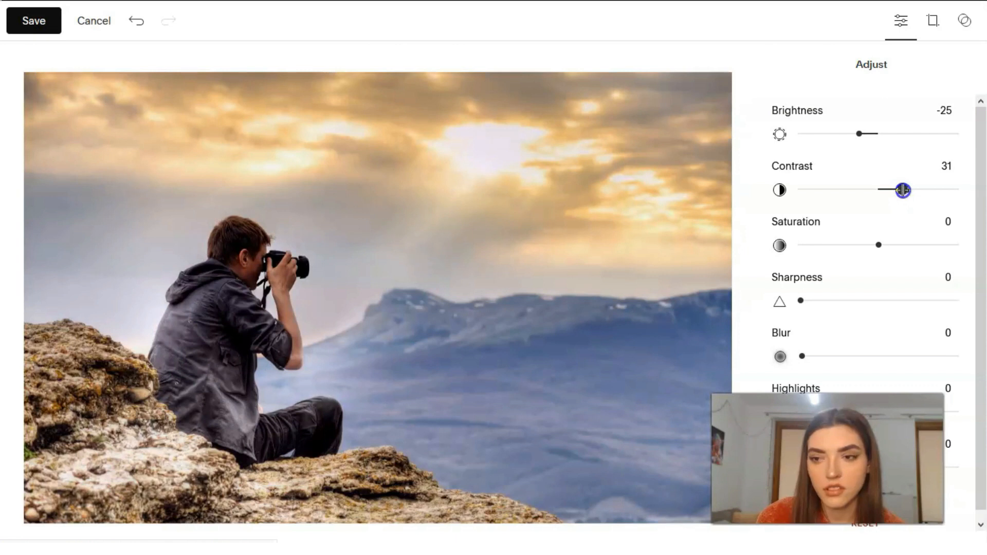
drag(880, 245, 880, 245)
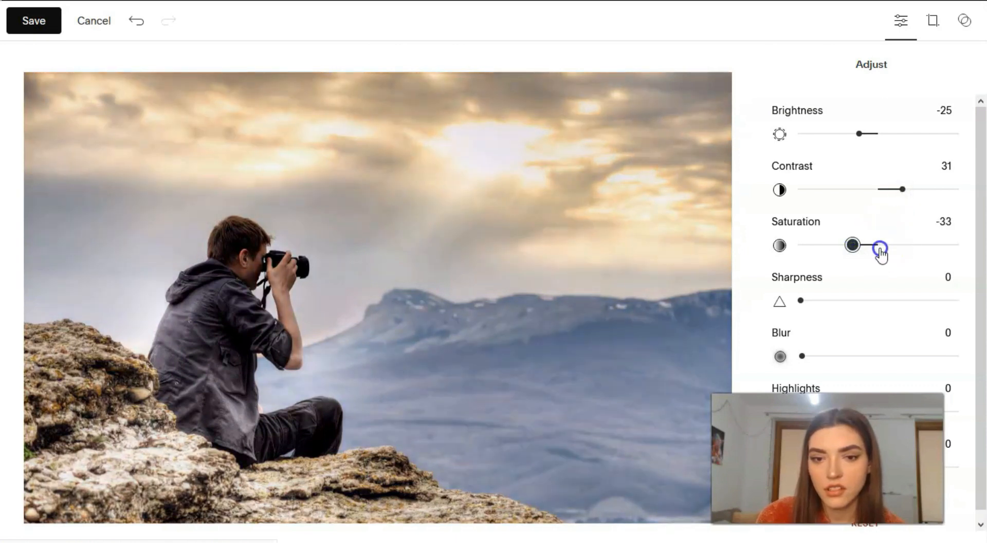
drag(853, 244, 875, 245)
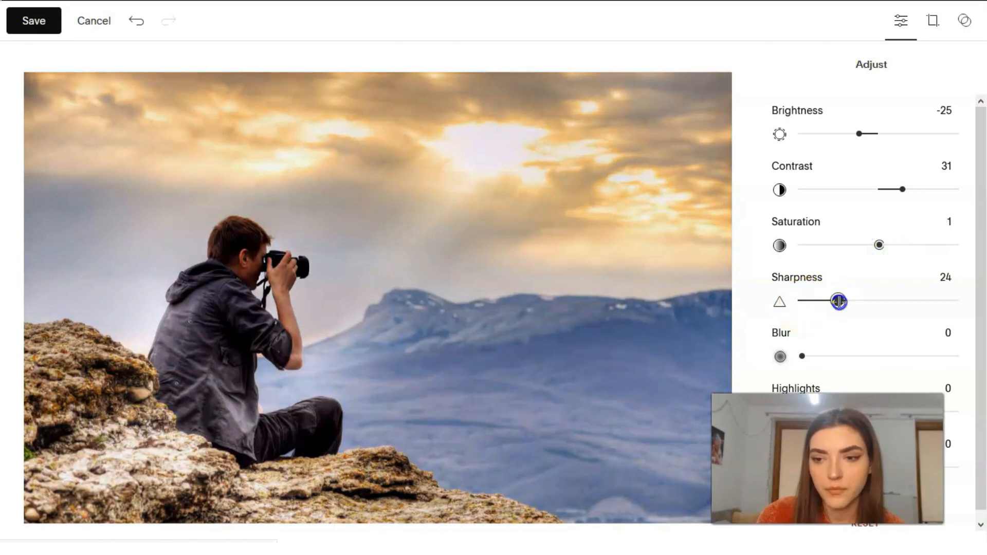
Sharpen the photo, tone down highlights, adjust shadows, and save the edits
drag(836, 302, 888, 302)
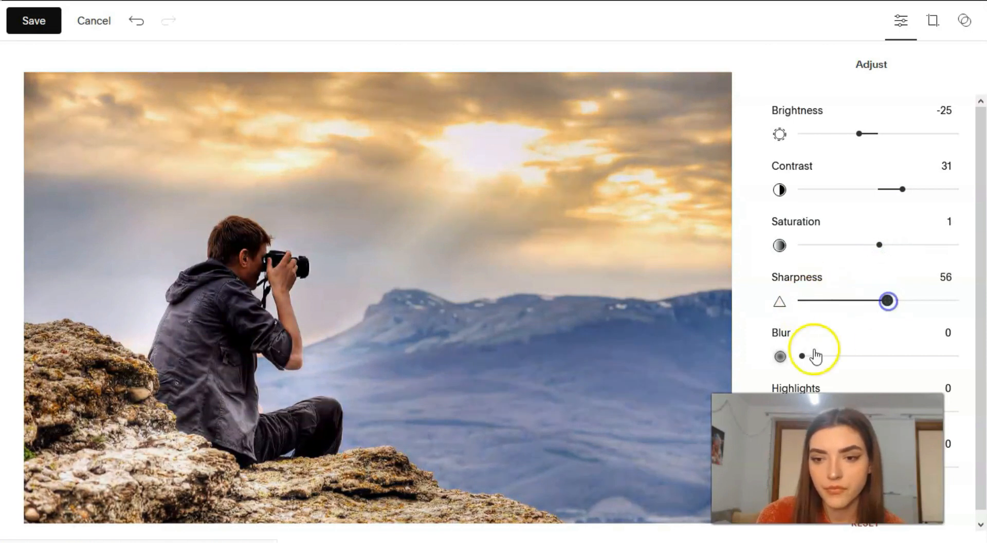
drag(801, 357, 842, 356)
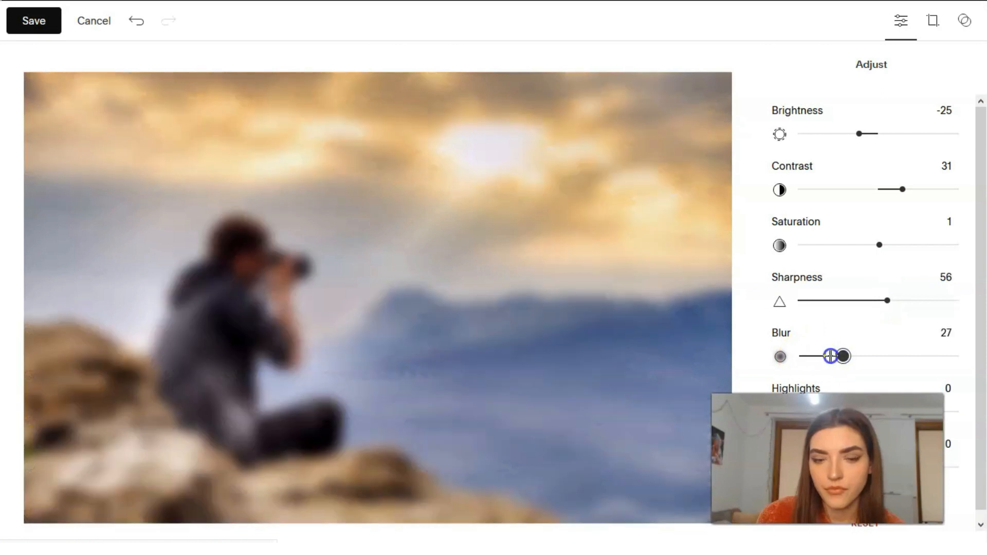
drag(841, 357, 801, 356)
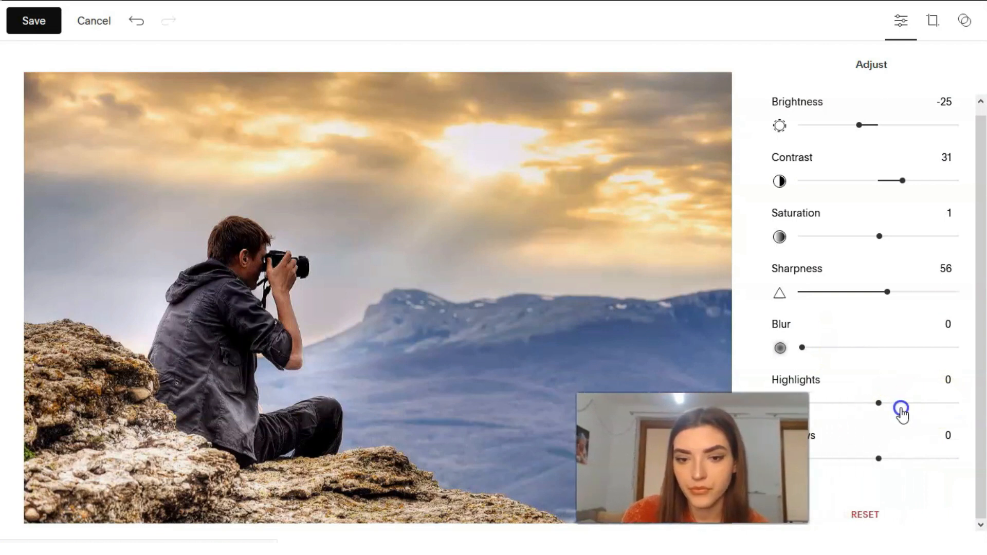
drag(904, 403, 853, 403)
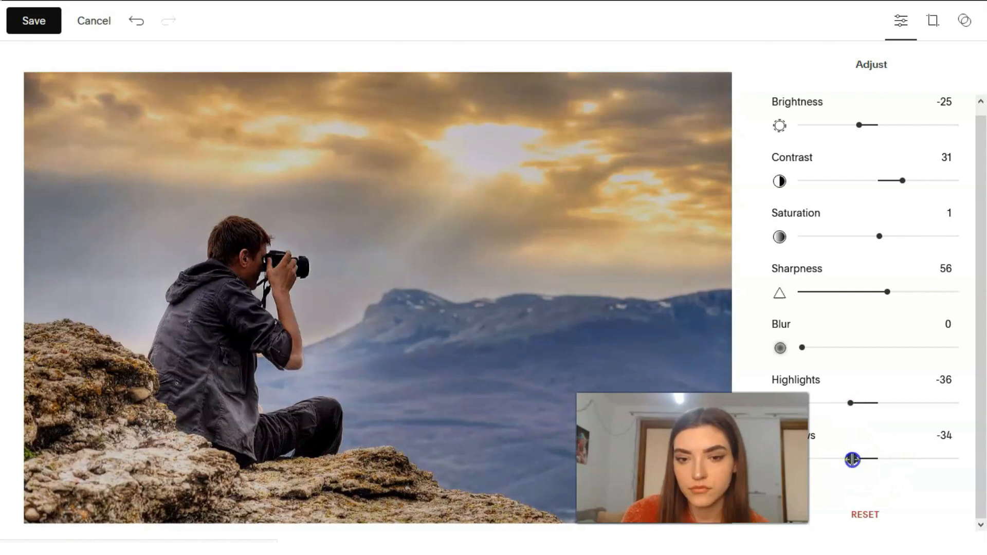
drag(852, 459, 906, 459)
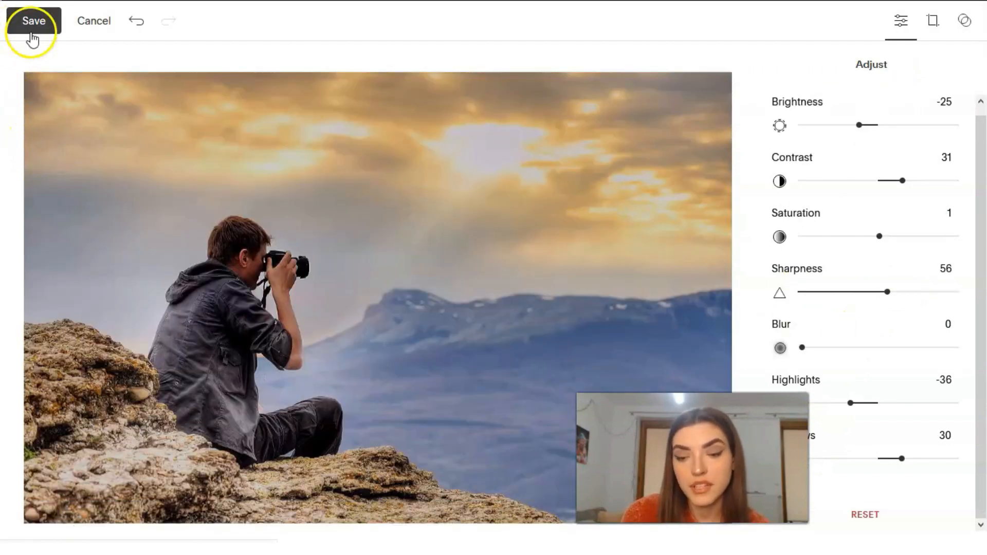
click(31, 22)
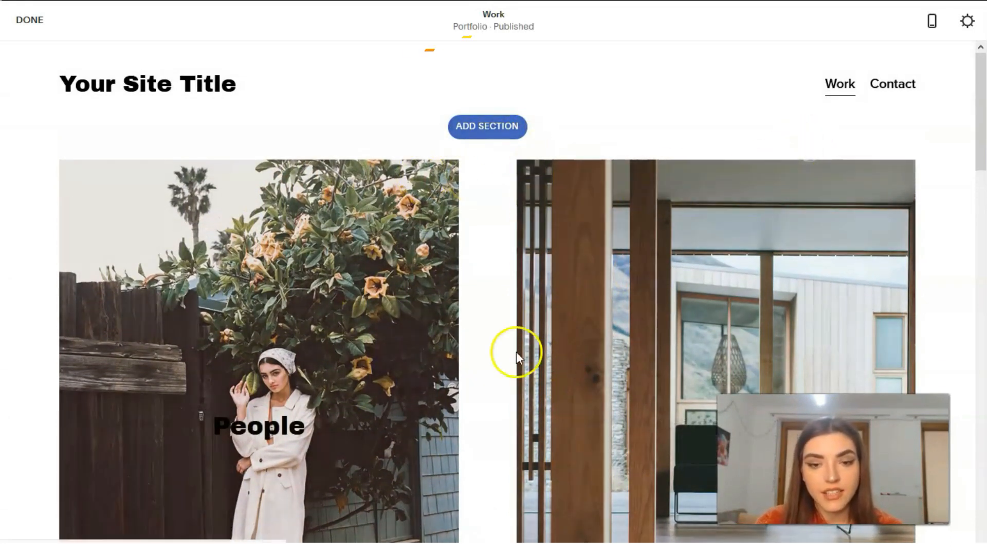
Scroll down the Work page to the new Project Three tile with the edited photo
scroll(down, 3)
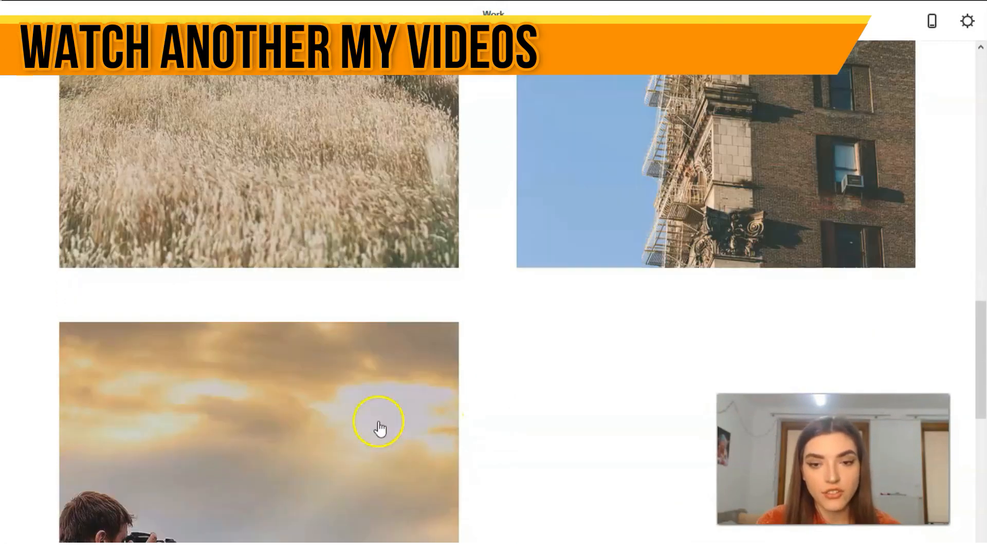
scroll(down, 3)
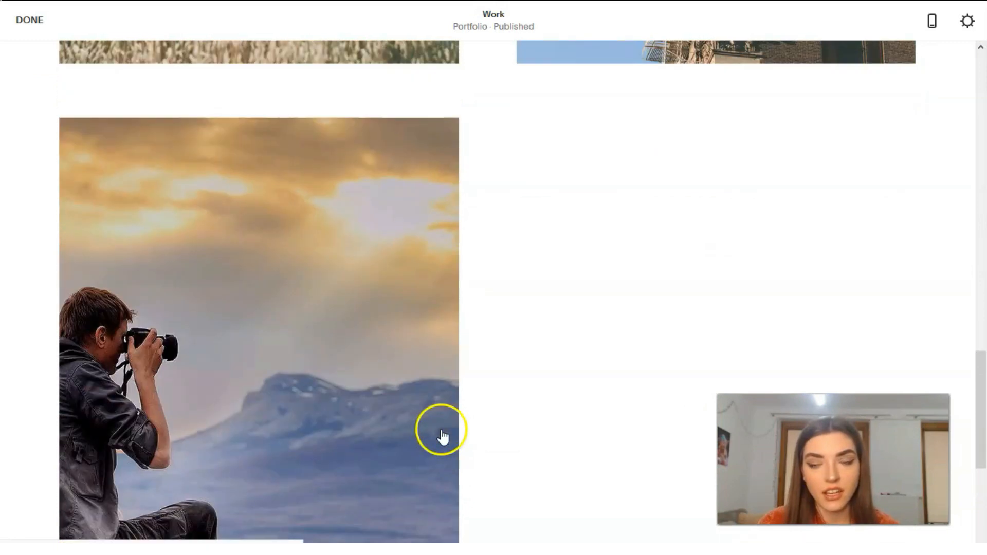
scroll(down, 3)
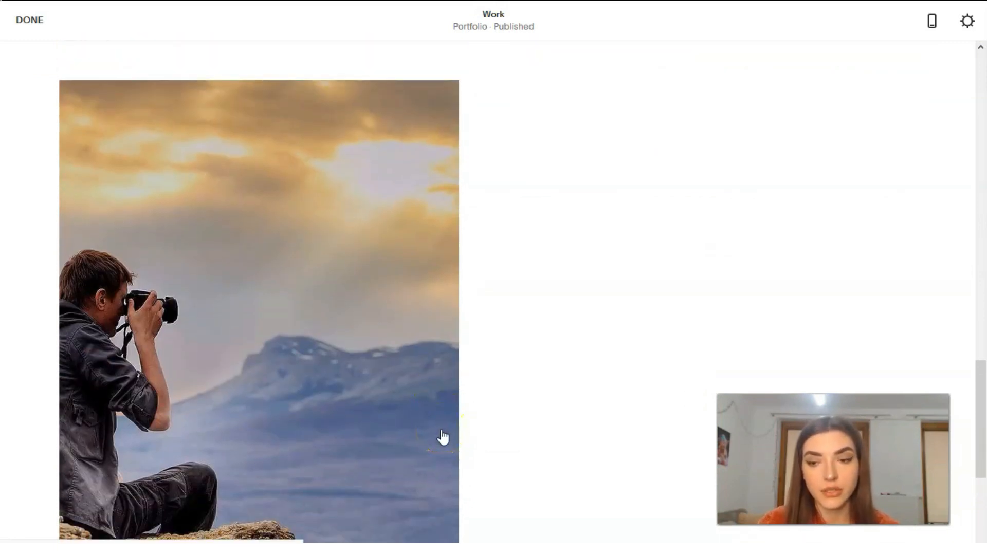